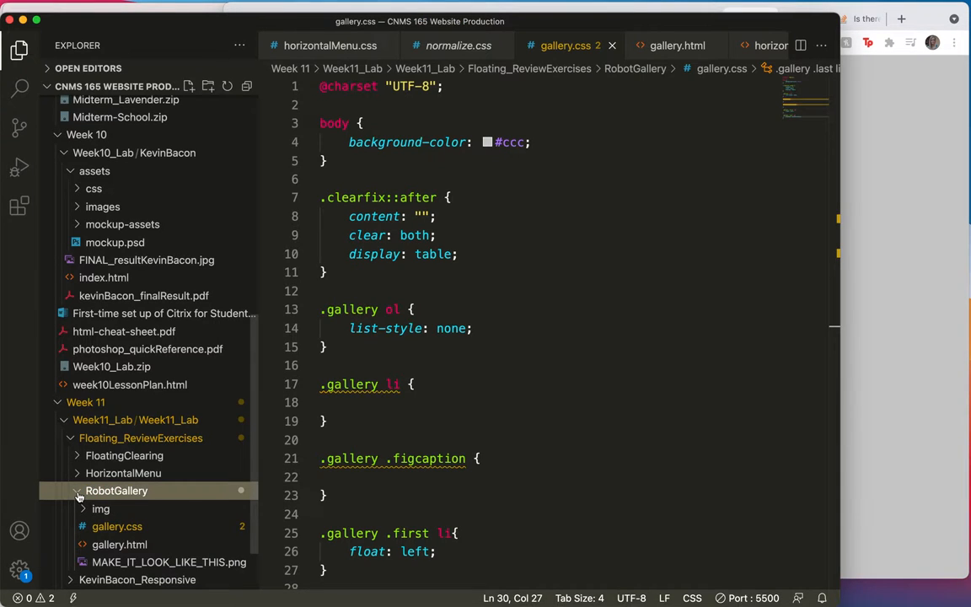
Scroll through the MAKE_IT_LOOK_LIKE_THIS.png mockup of robot and people thumbnails.
scroll(down, 3)
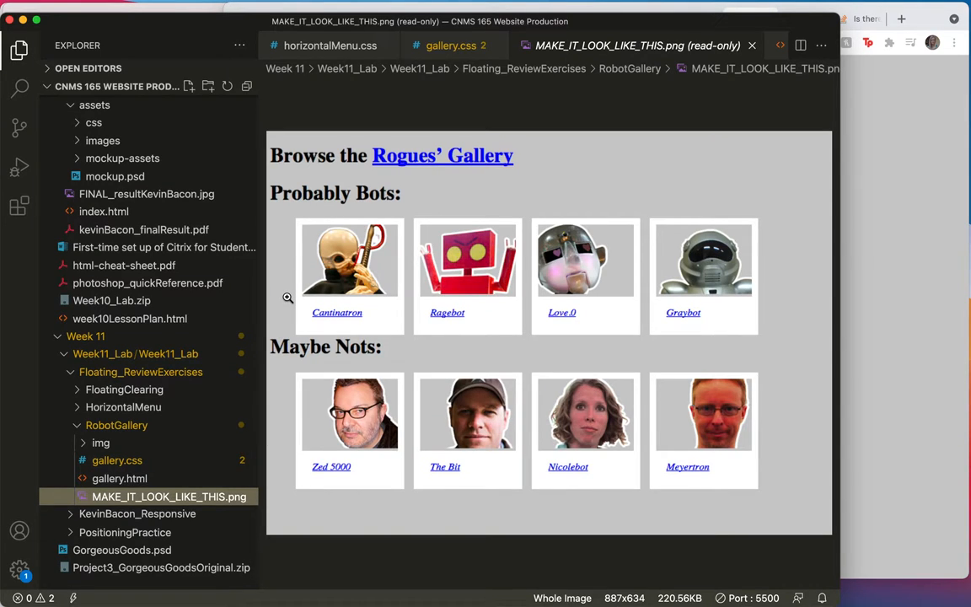
mouse_move(316, 382)
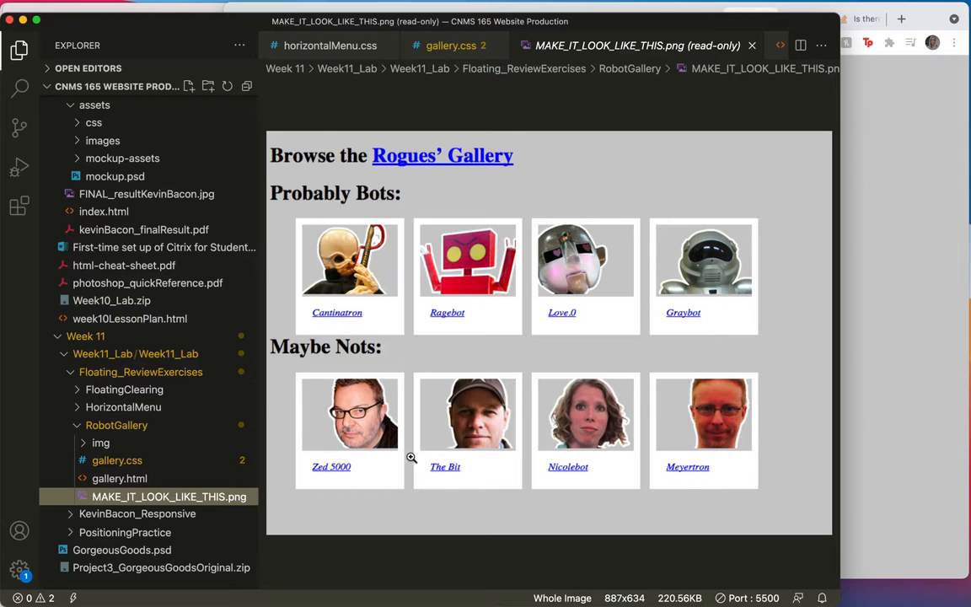
mouse_move(359, 348)
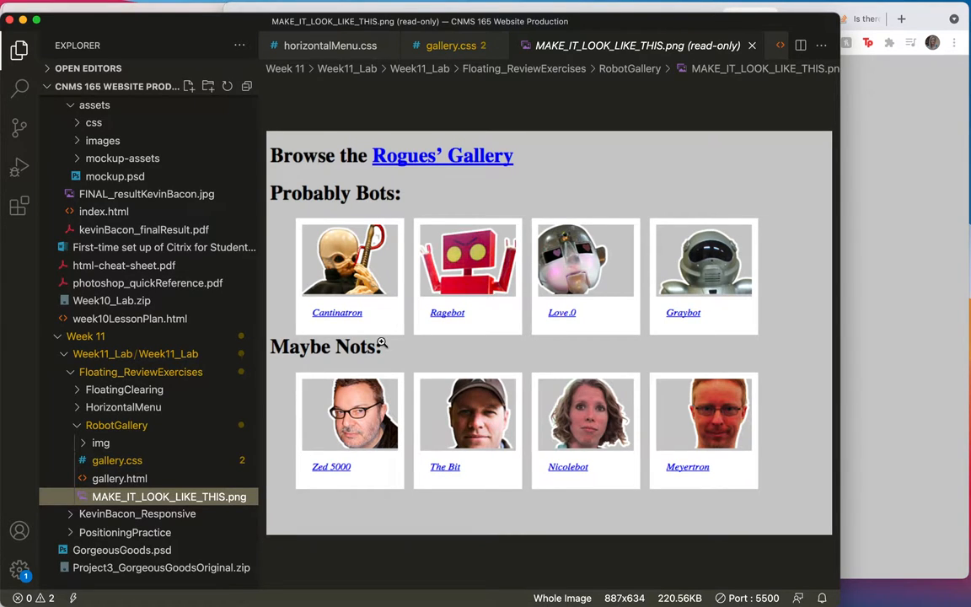
mouse_move(485, 341)
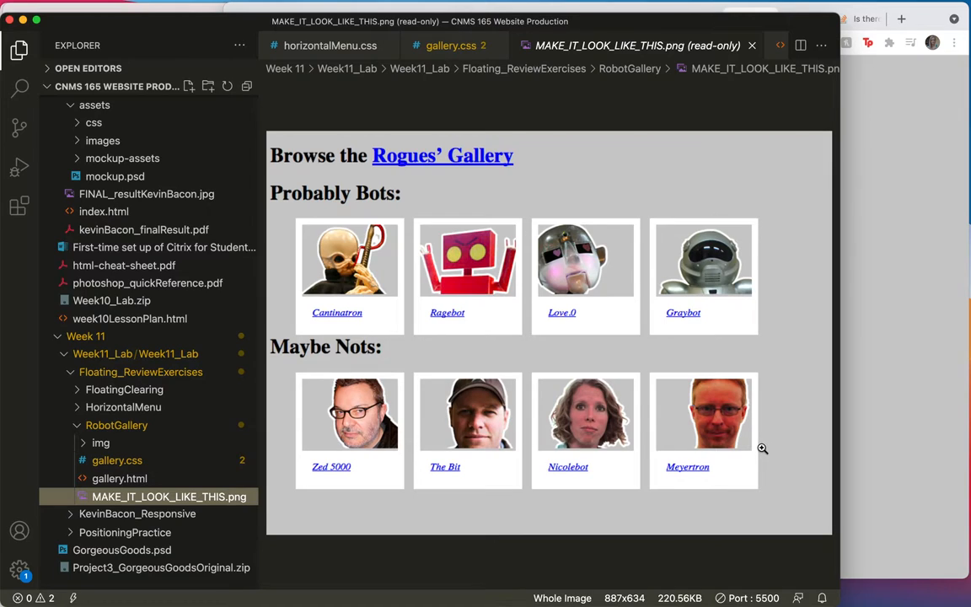
mouse_move(425, 403)
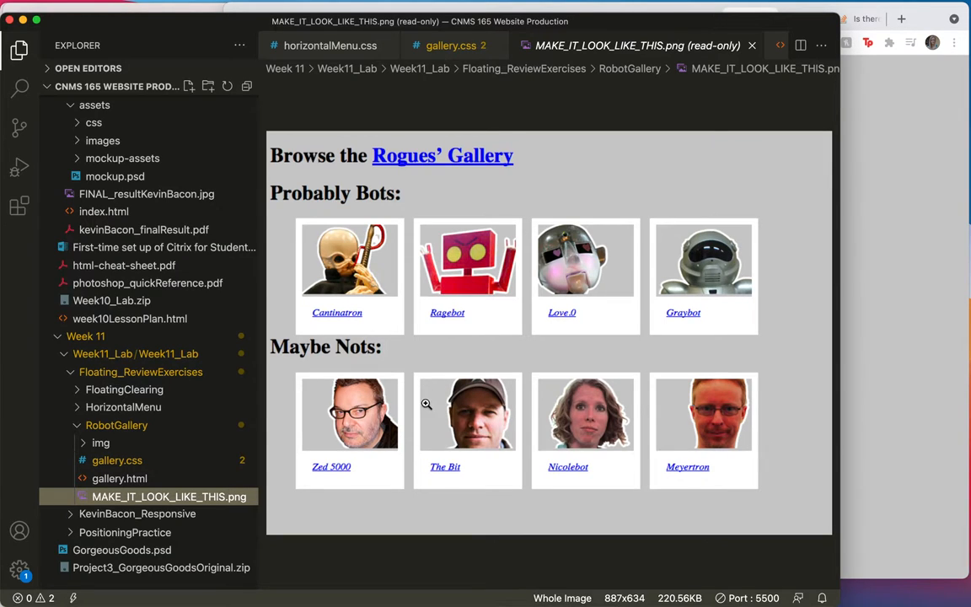
mouse_move(406, 291)
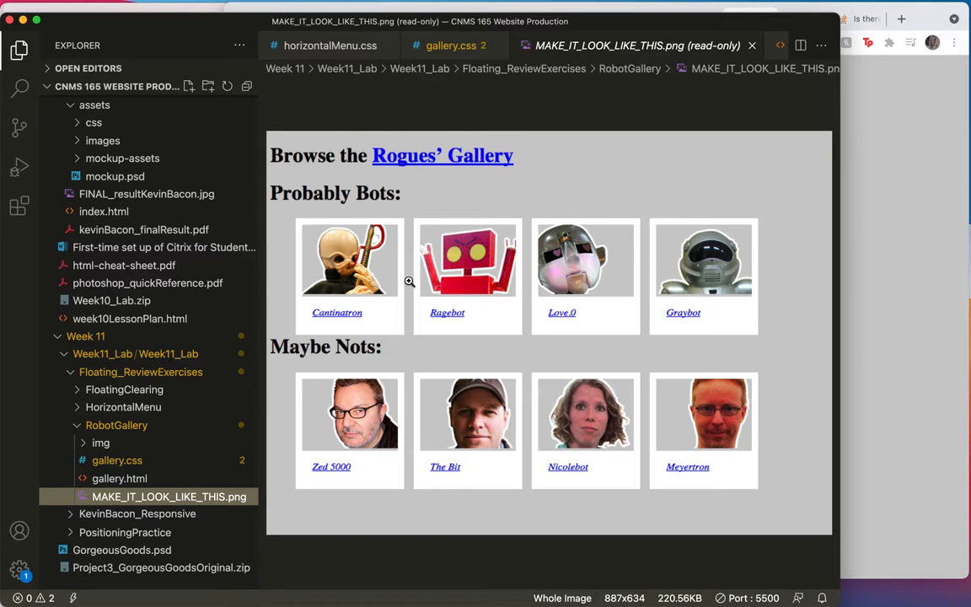
mouse_move(425, 346)
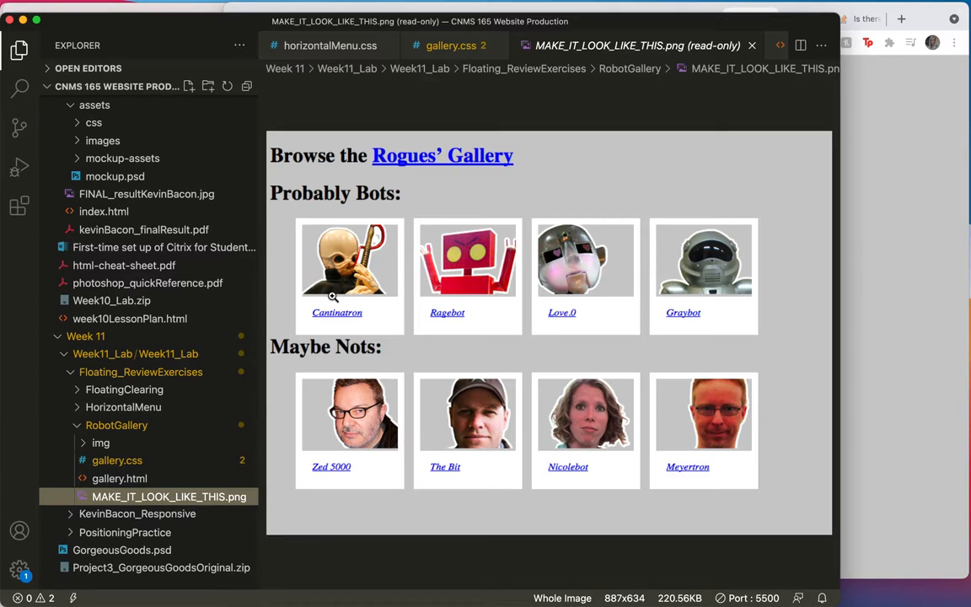
mouse_move(389, 308)
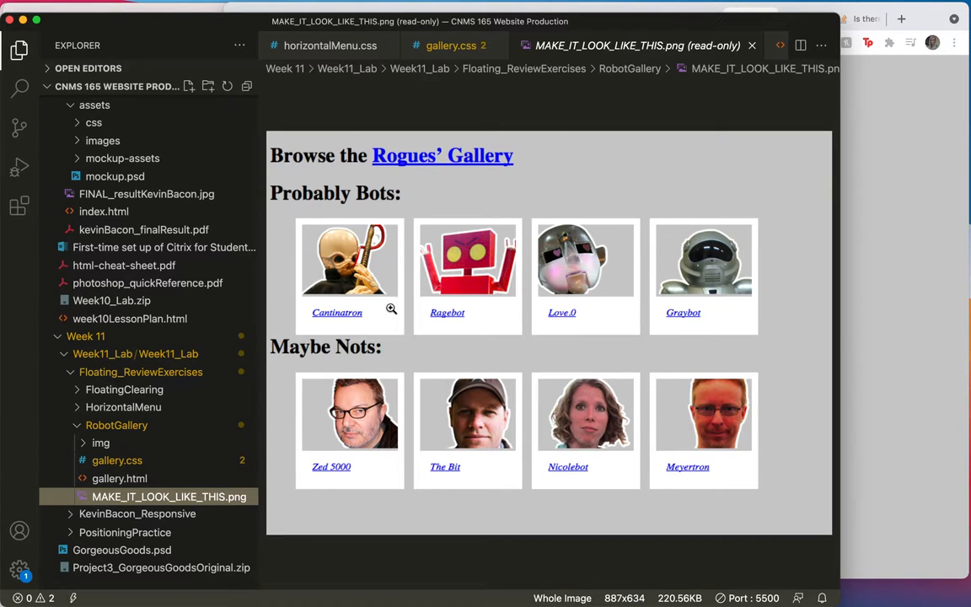
mouse_move(398, 319)
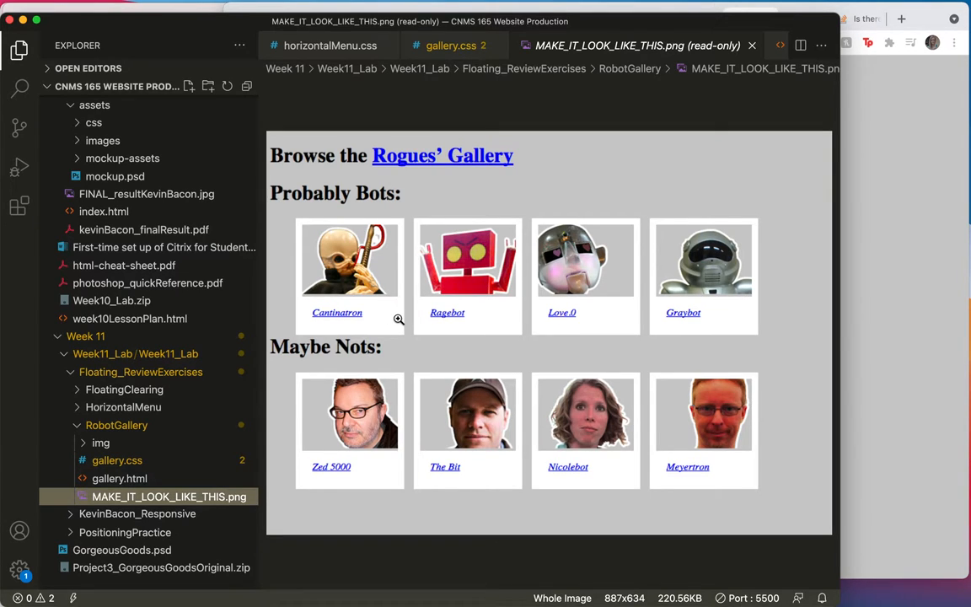
mouse_move(337, 432)
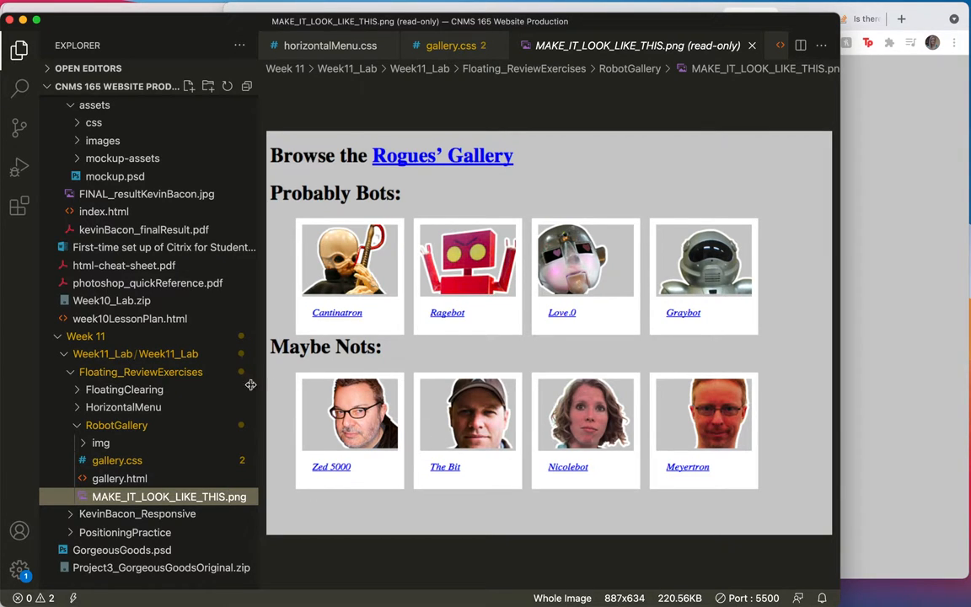
mouse_move(369, 321)
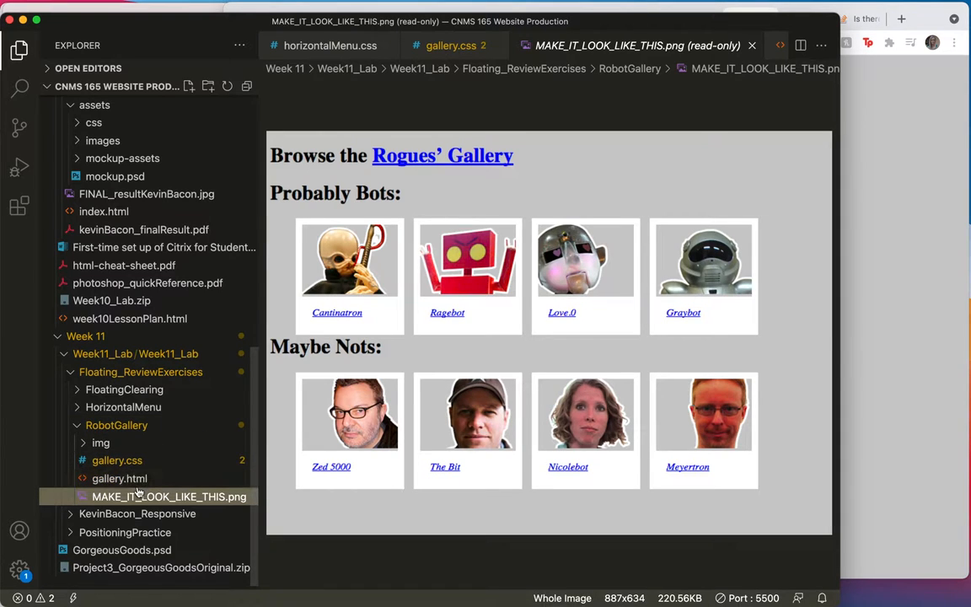
Add background-color: #fff to the .gallery li rule in gallery.css.
click(116, 460)
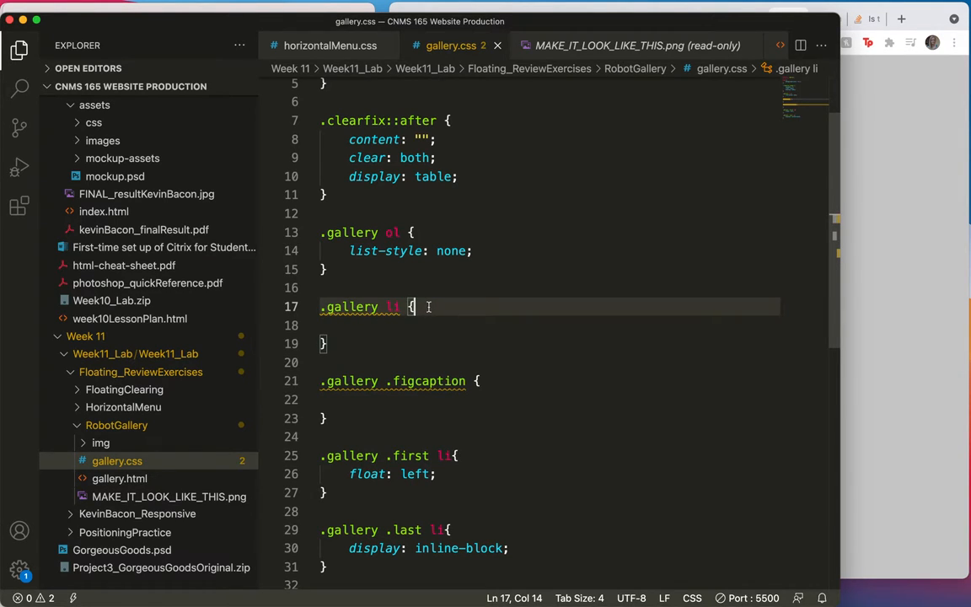
text(backgrou)
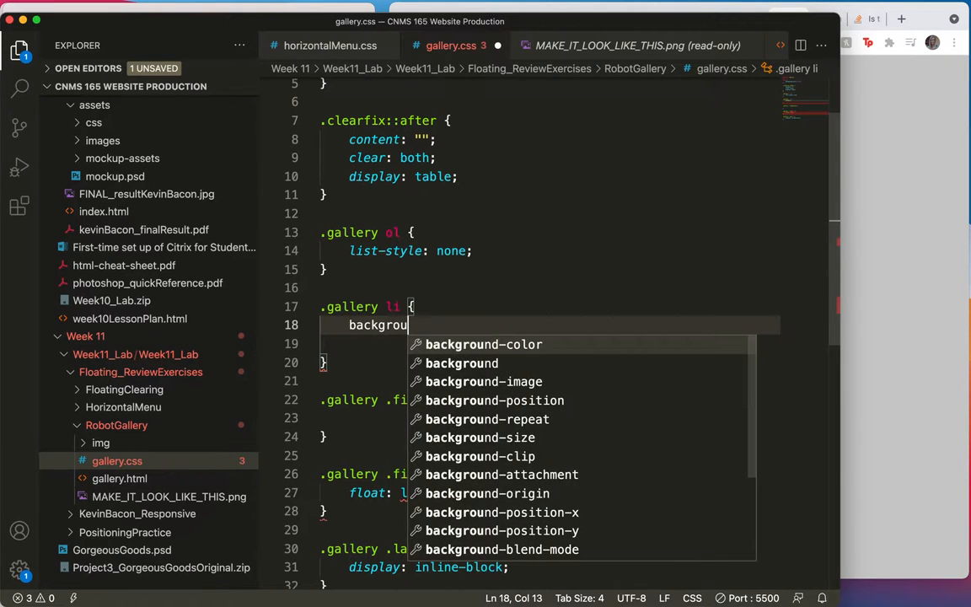
text(nd)
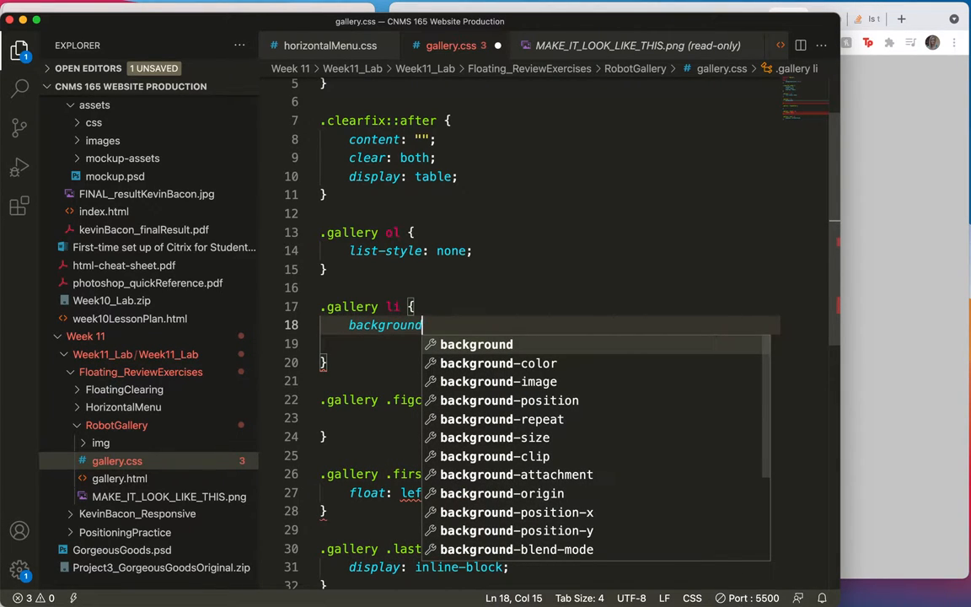
click(496, 362)
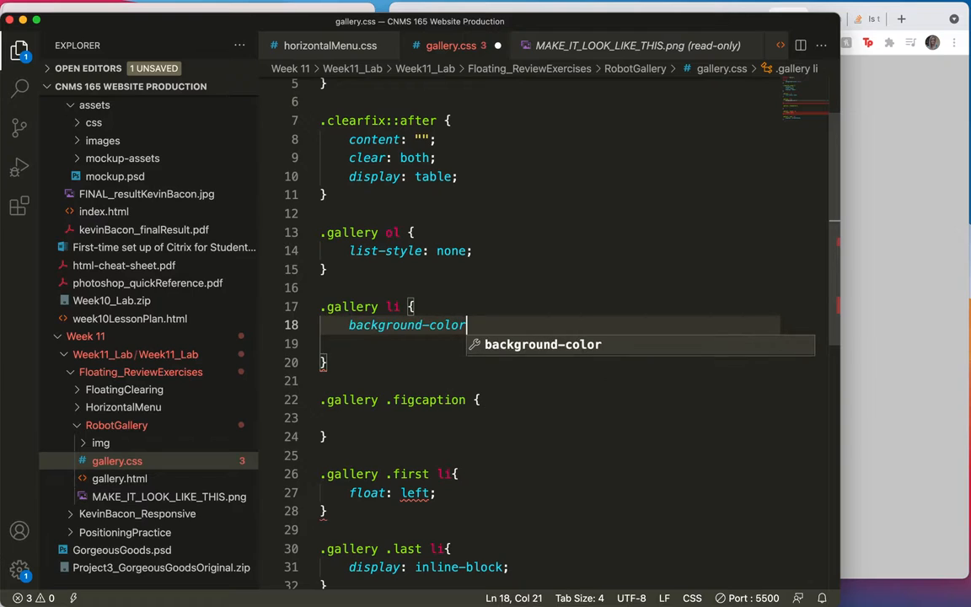
text(:)
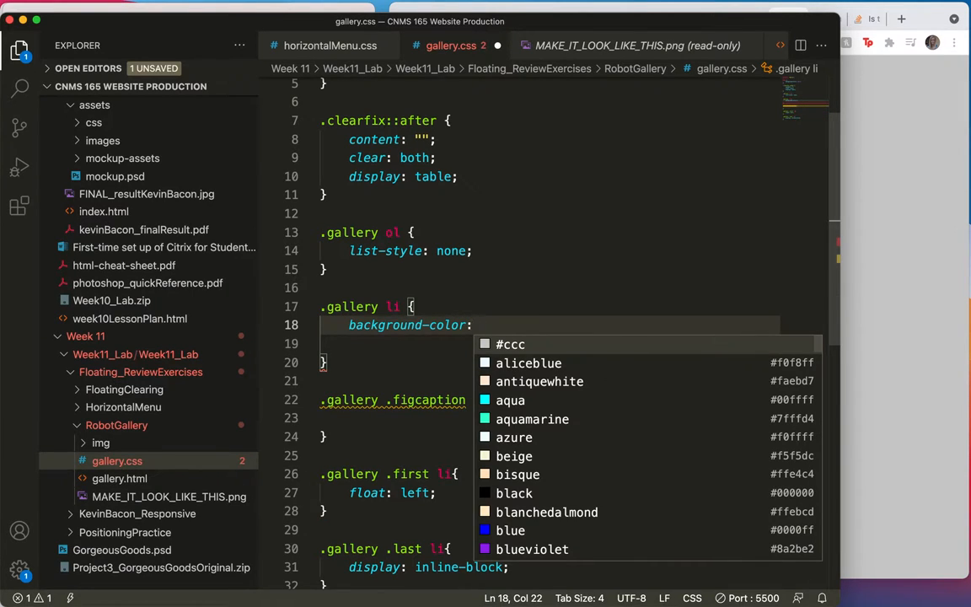
text(#fff)
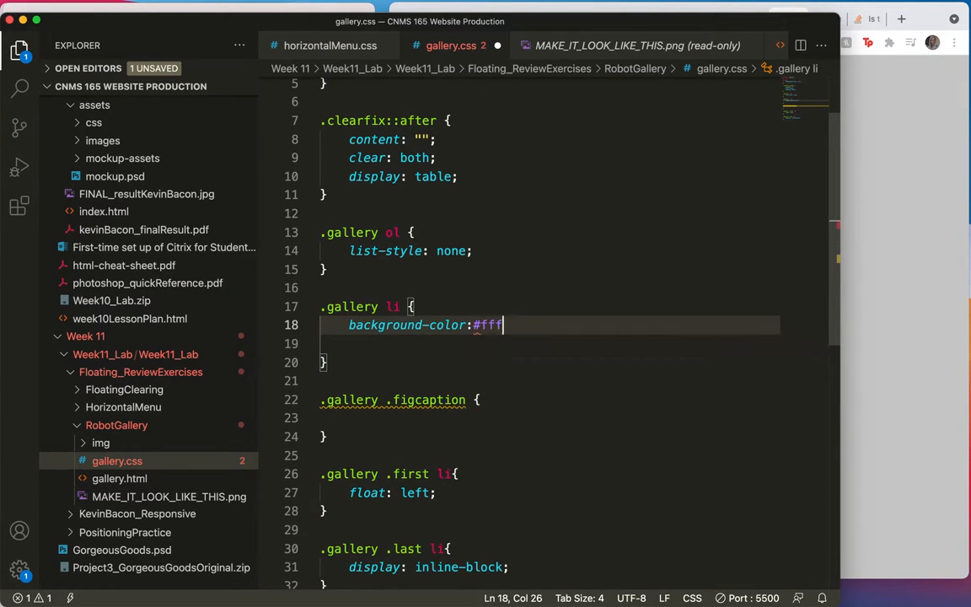
text(;)
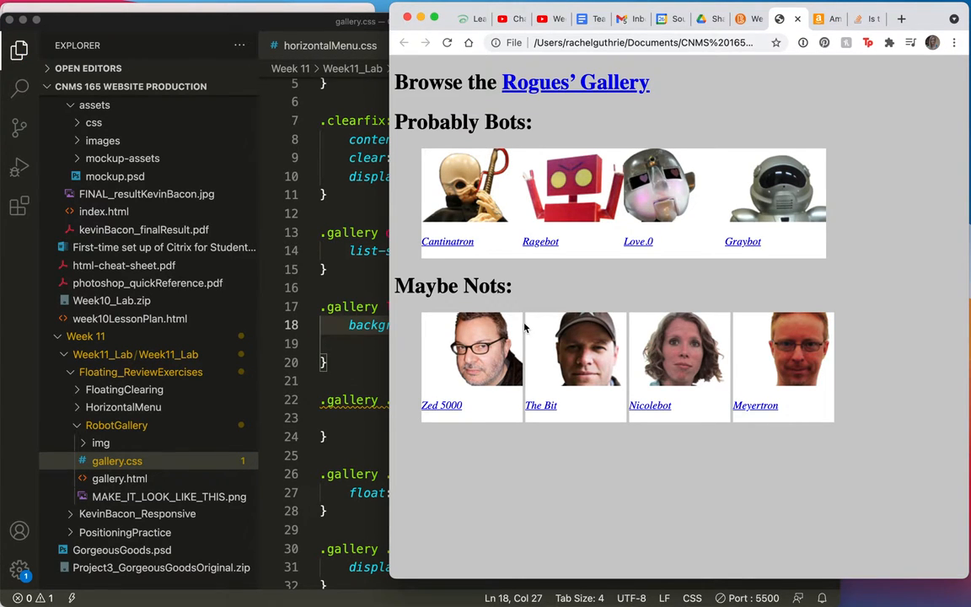
mouse_move(766, 348)
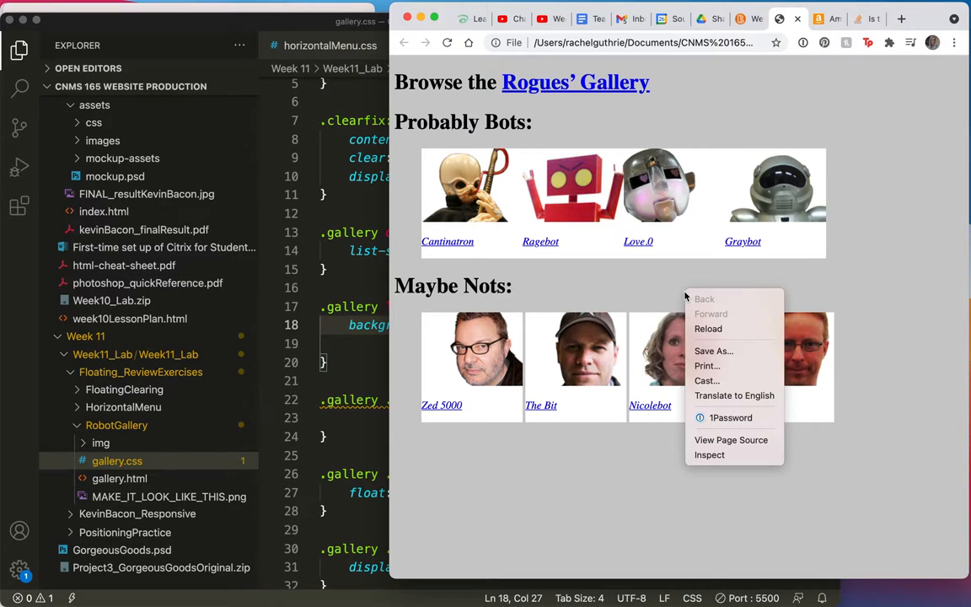
mouse_move(708, 454)
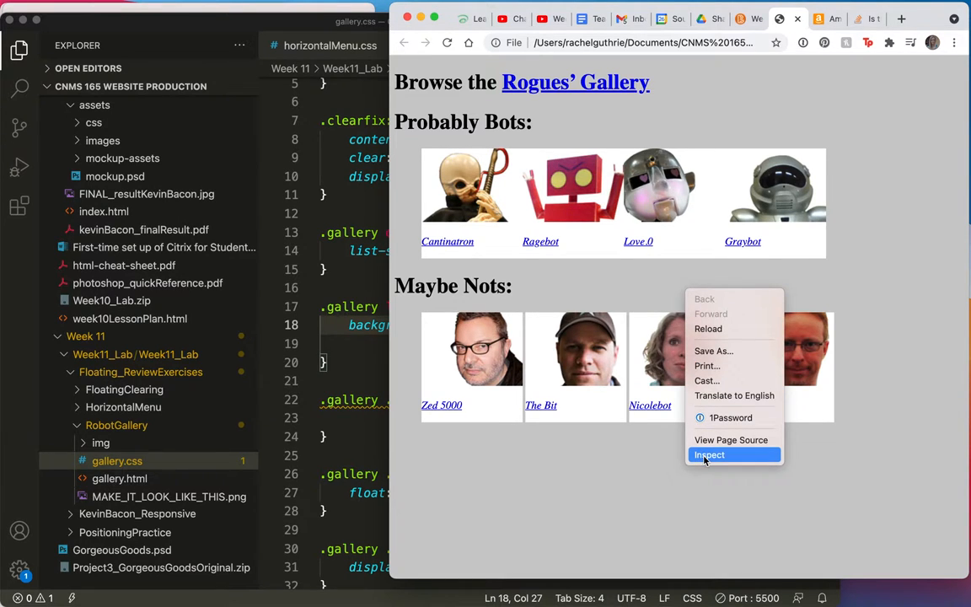
Inspect the Maybe Nots heading and expand its first li down to the Zed 5000 figcaption.
click(710, 455)
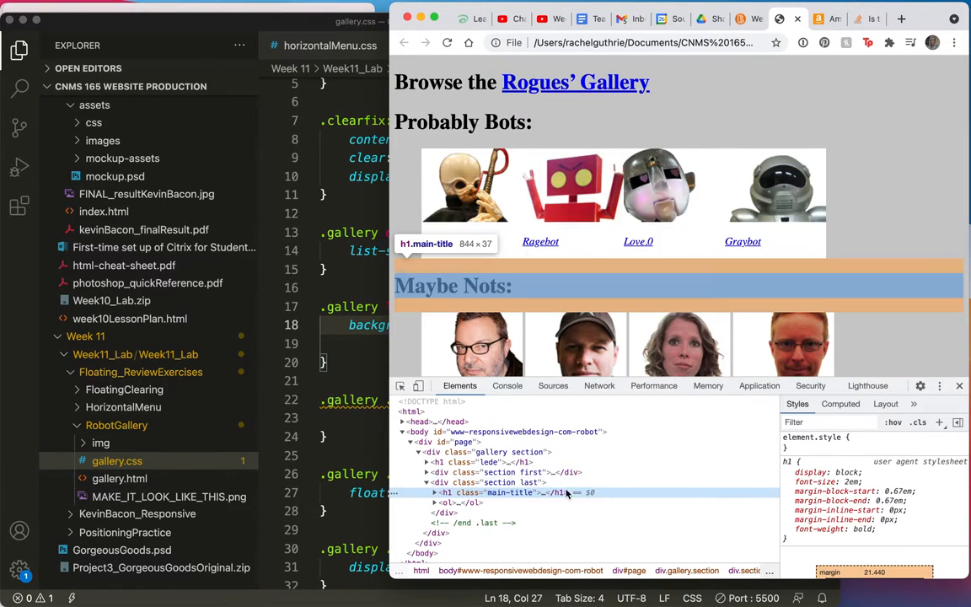
mouse_move(498, 502)
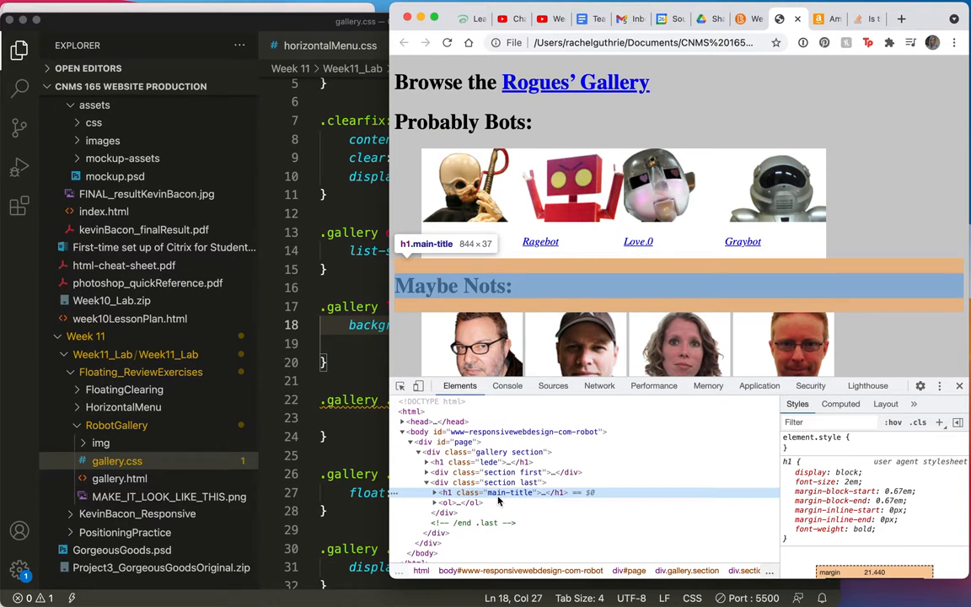
mouse_move(447, 501)
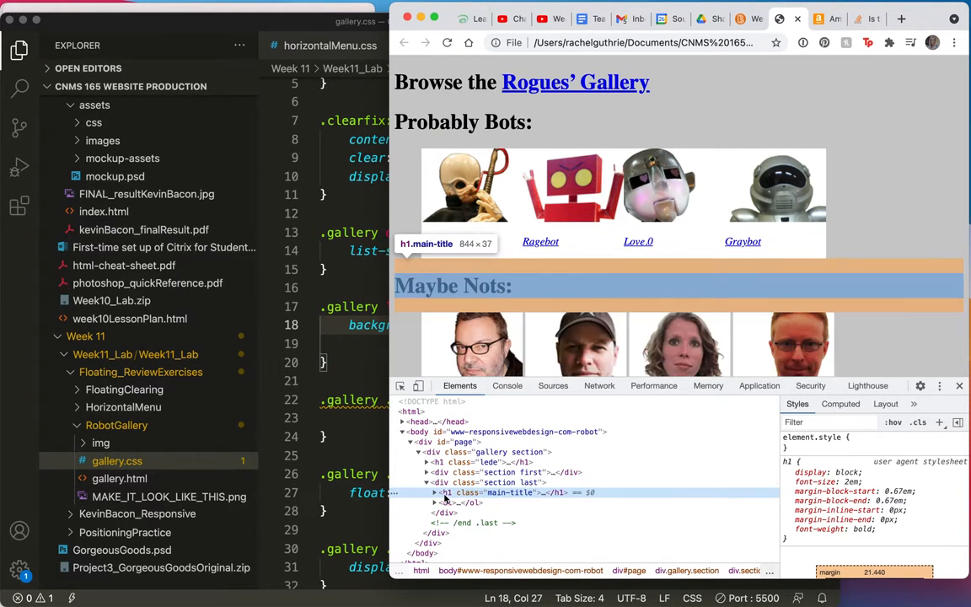
click(421, 503)
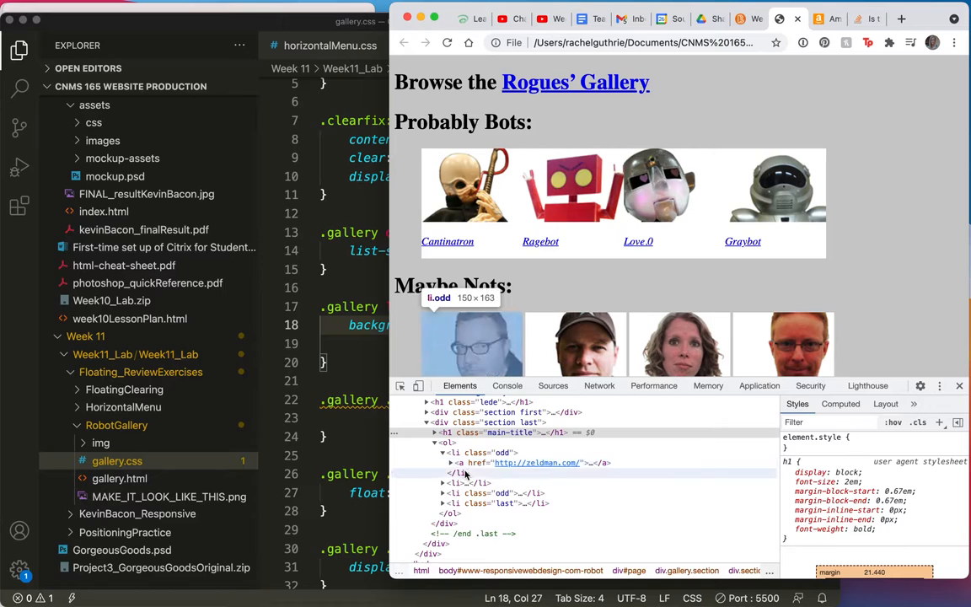
mouse_move(498, 462)
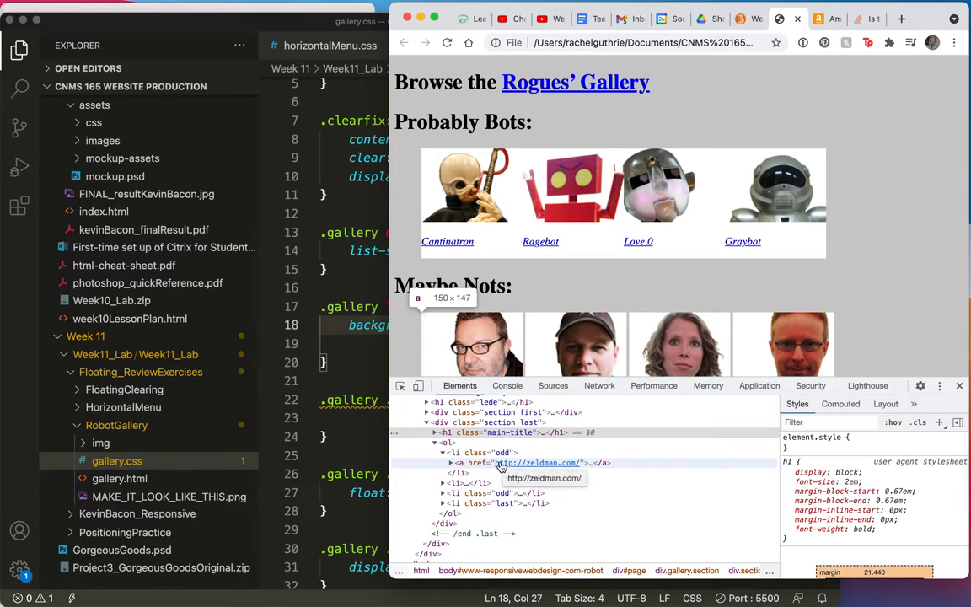
click(459, 463)
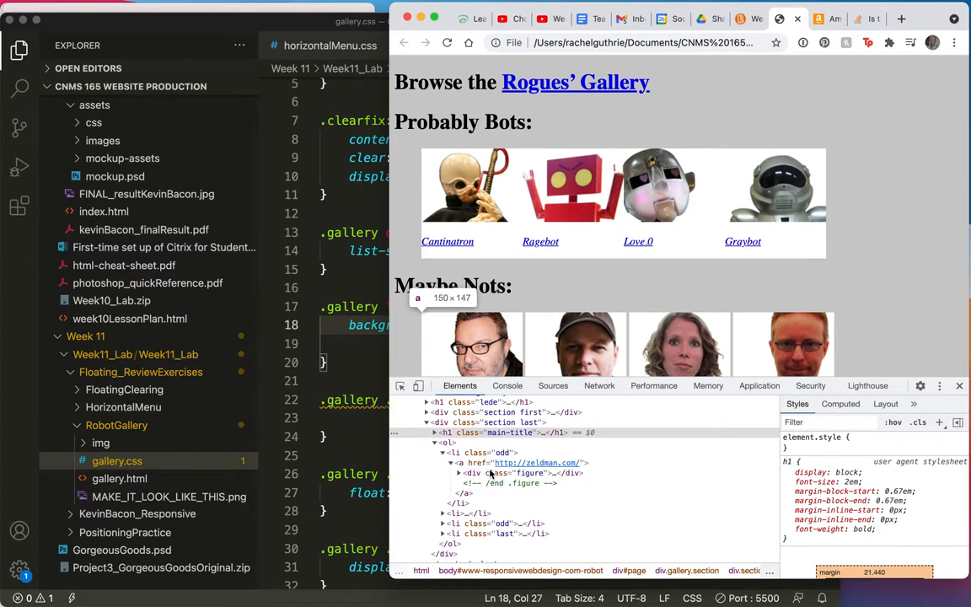
click(453, 472)
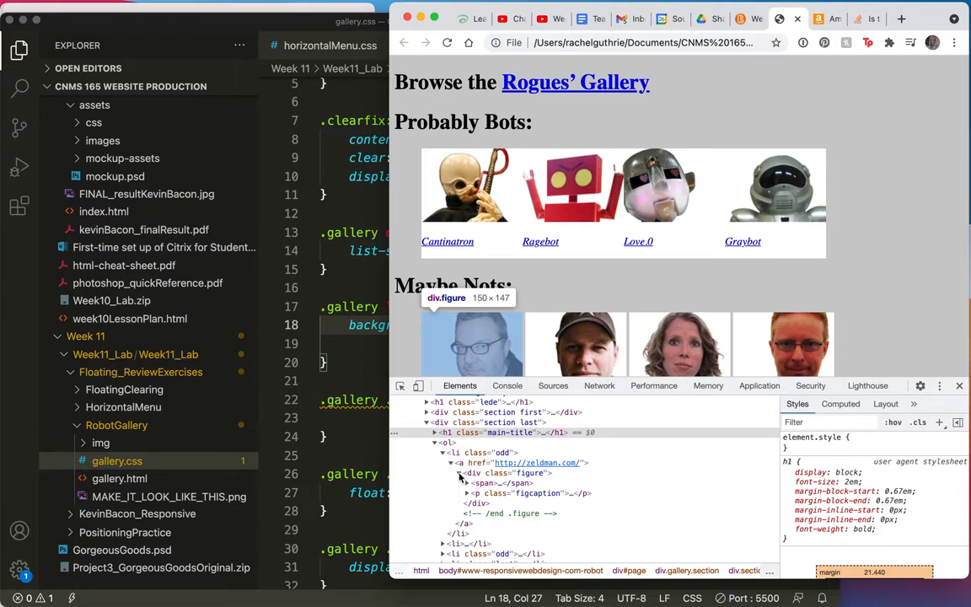
mouse_move(484, 482)
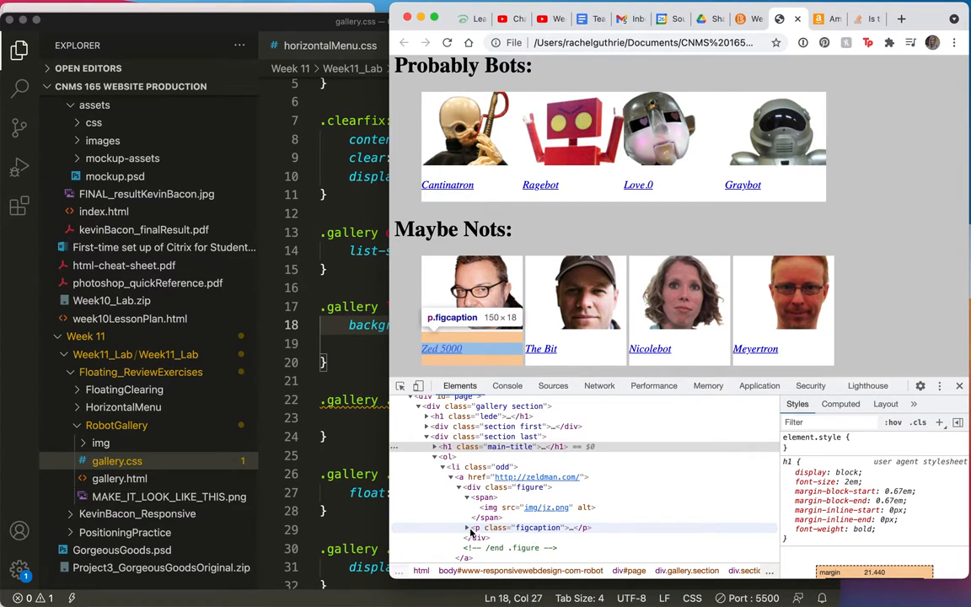
click(473, 528)
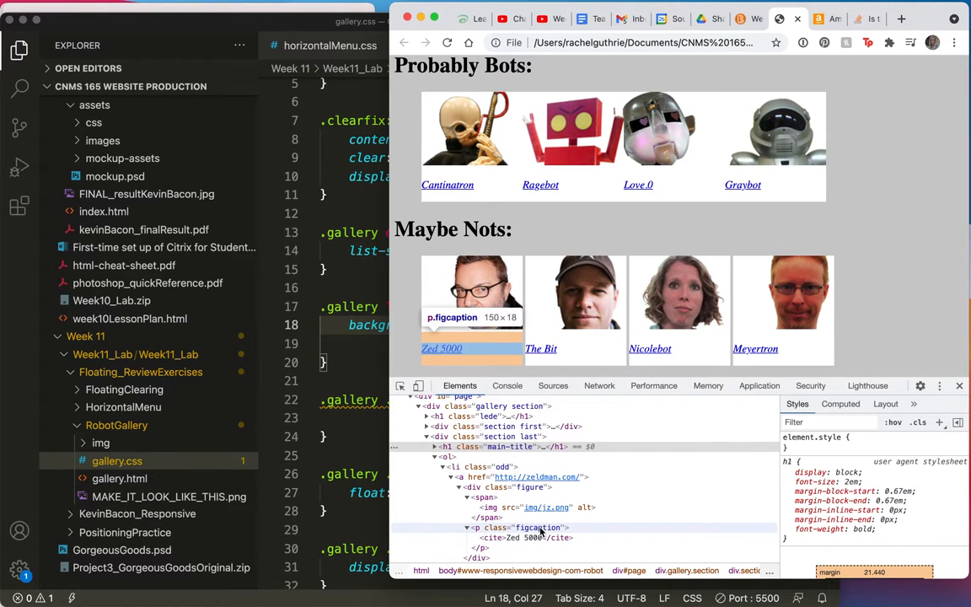
mouse_move(523, 507)
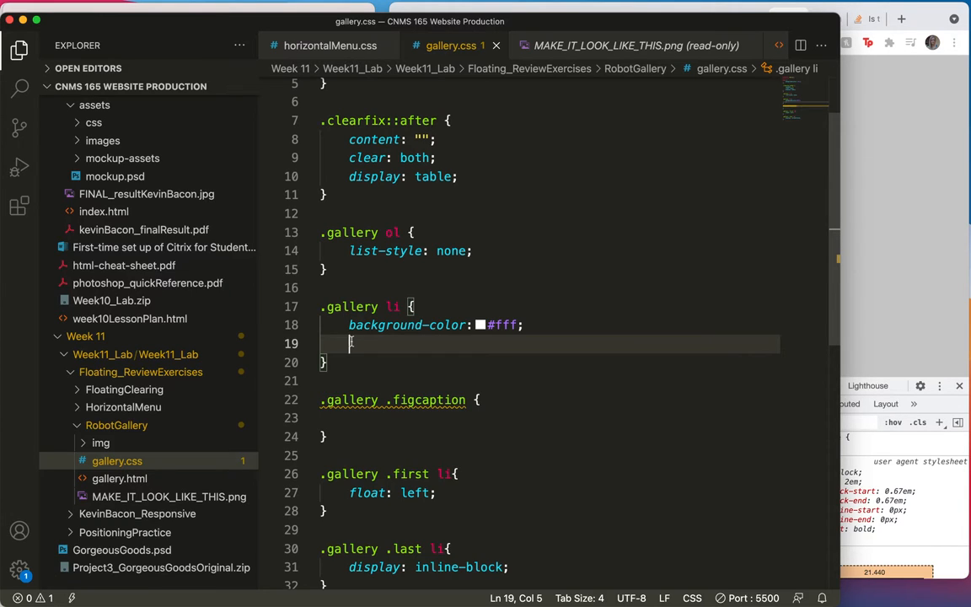
Append a .gallery .figure img rule with background-color: #ccc to gallery.css.
scroll(down, 3)
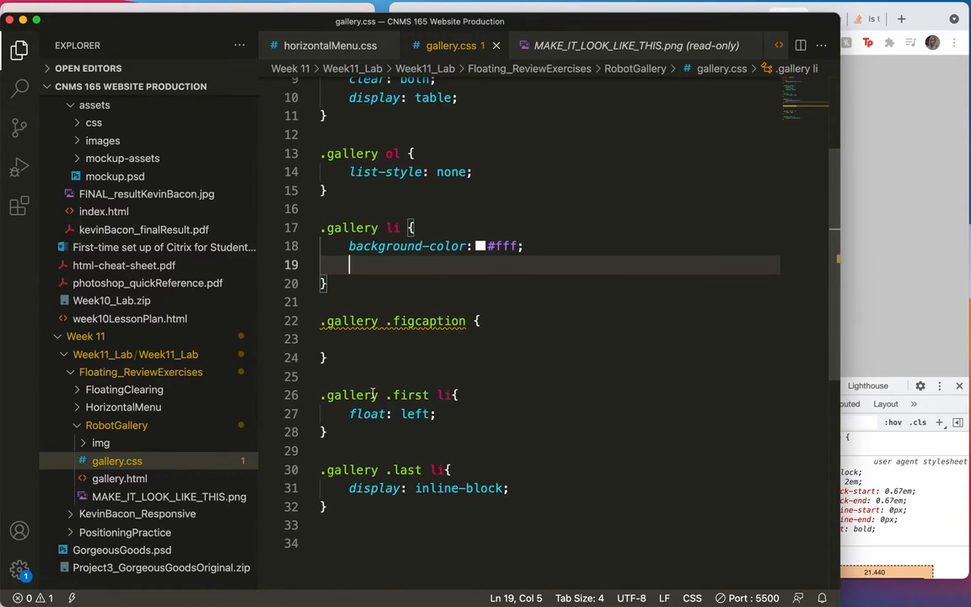
scroll(down, 3)
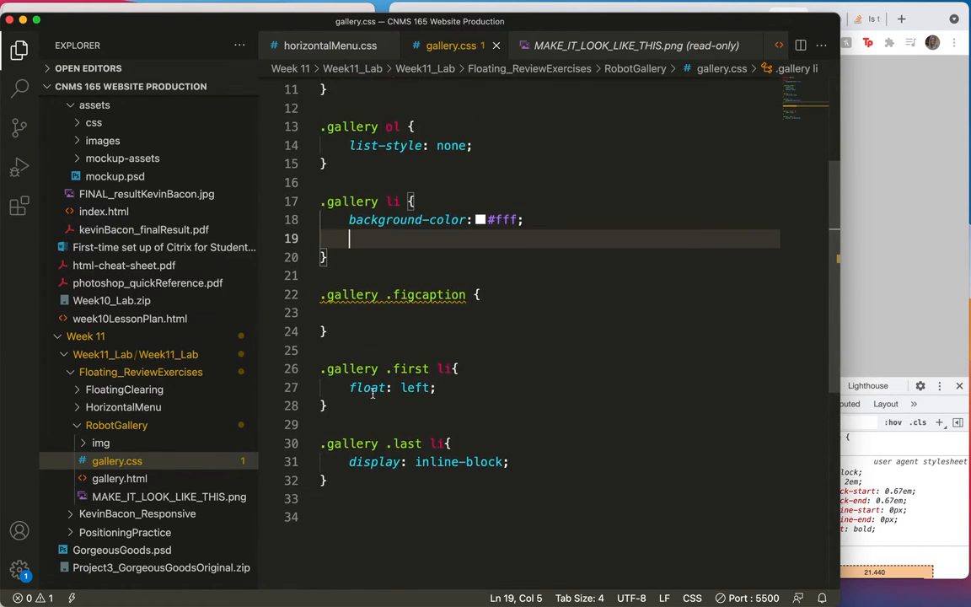
scroll(down, 3)
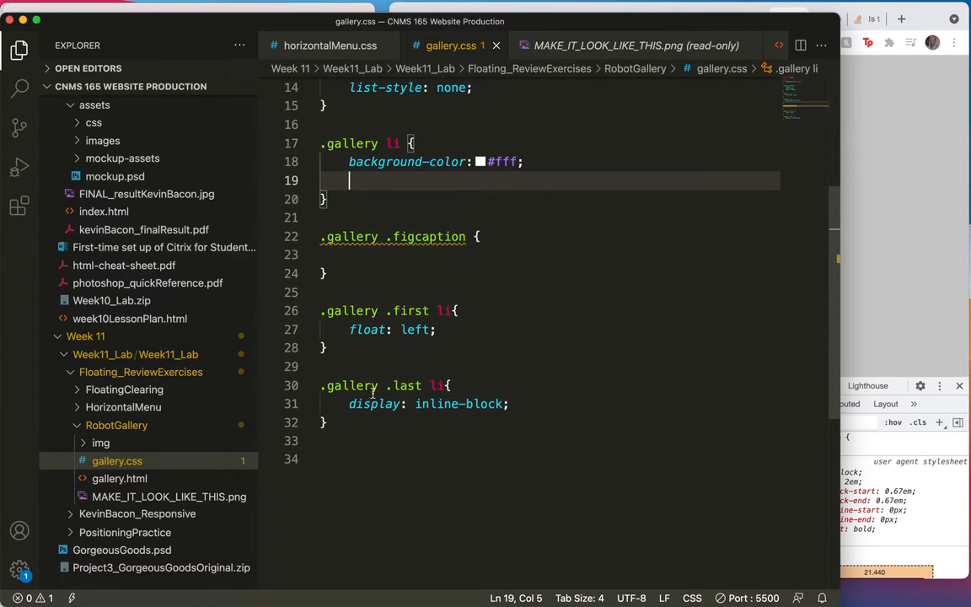
scroll(down, 3)
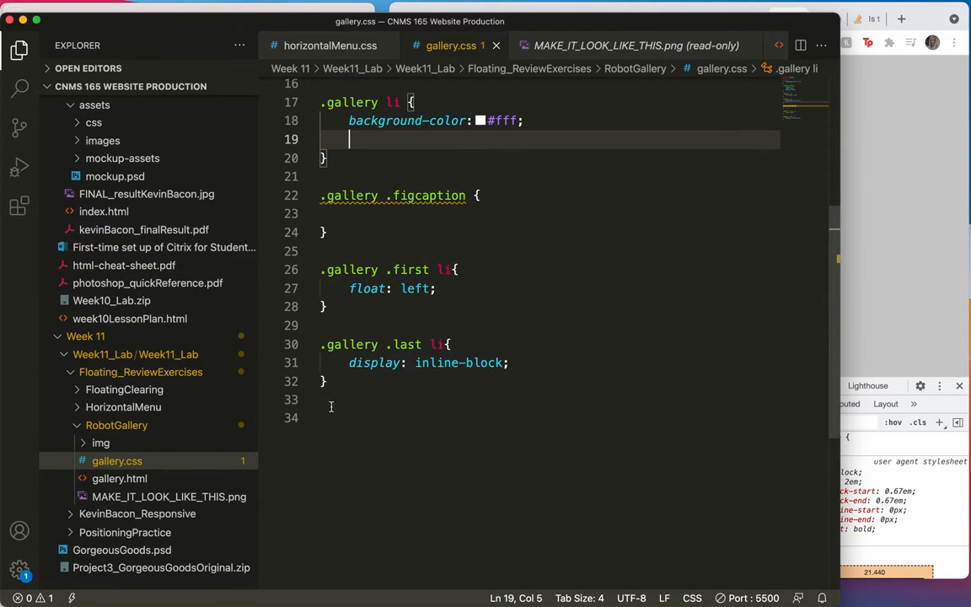
click(326, 408)
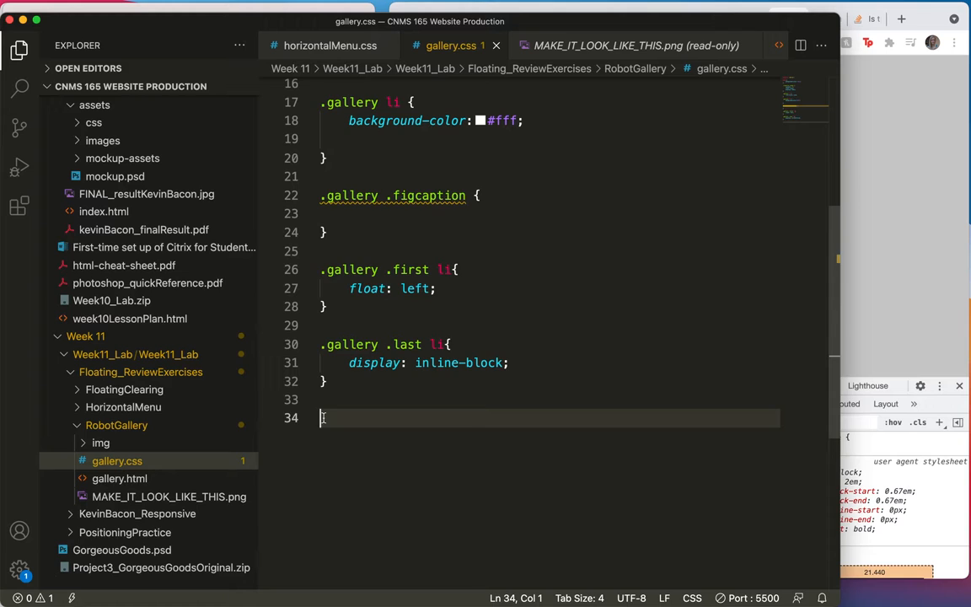
text(img)
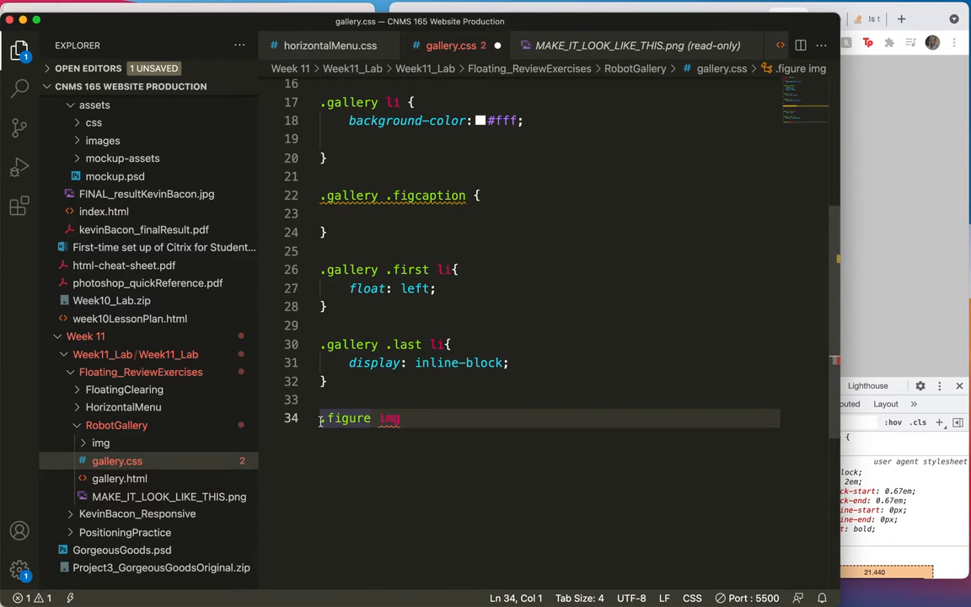
text(.gallery)
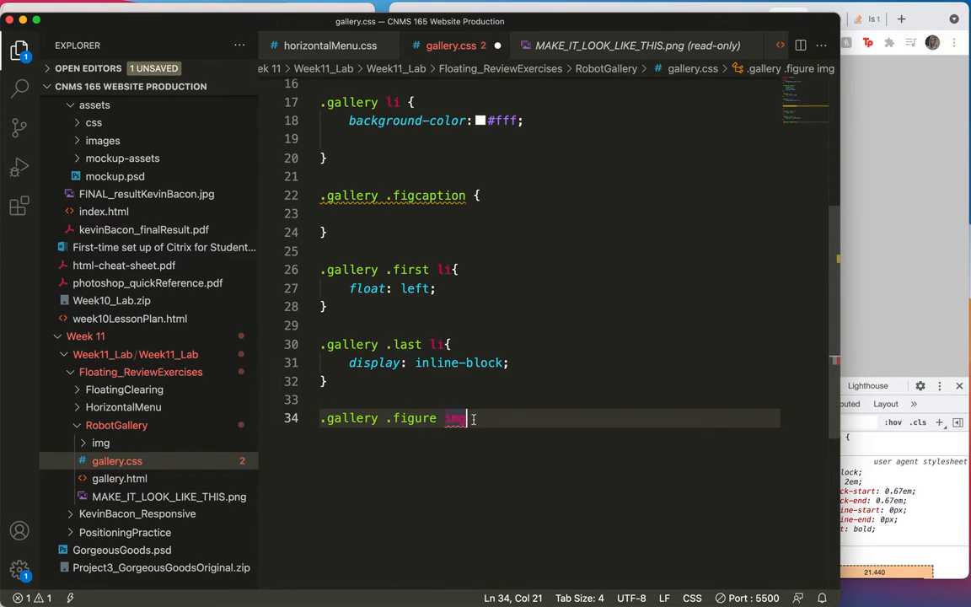
text({)
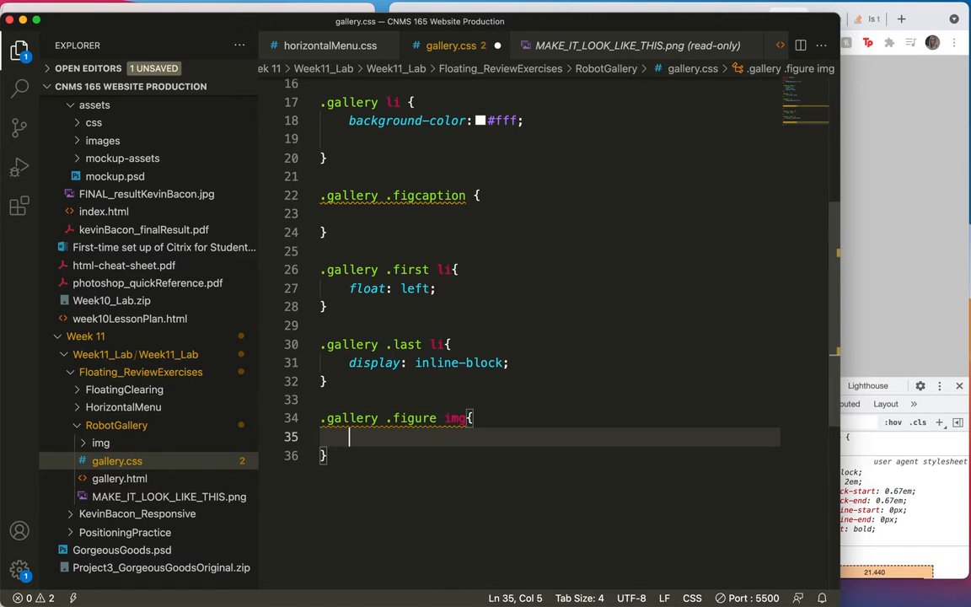
text(background-color: ;)
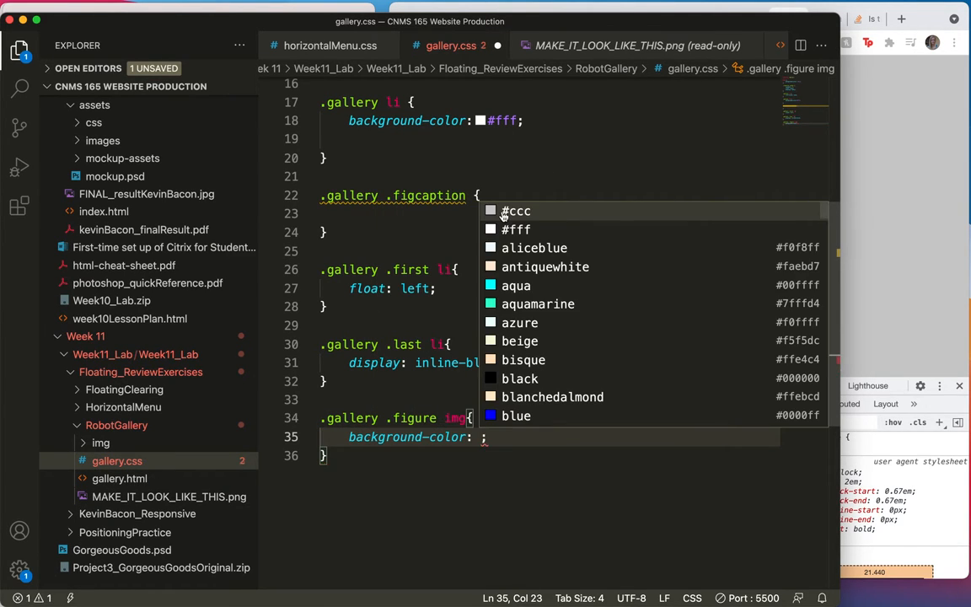
text(#cc)
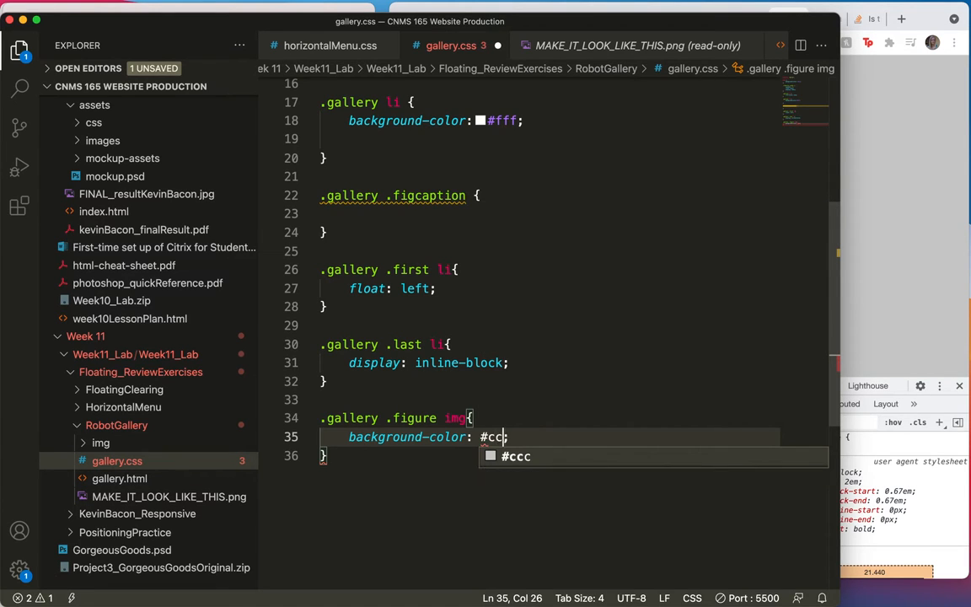
text(c)
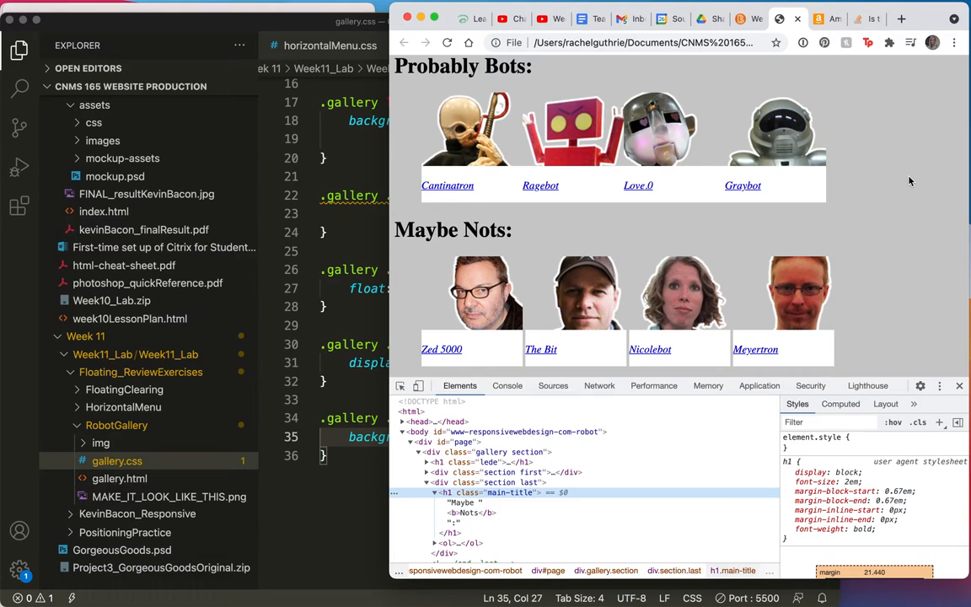
mouse_move(524, 349)
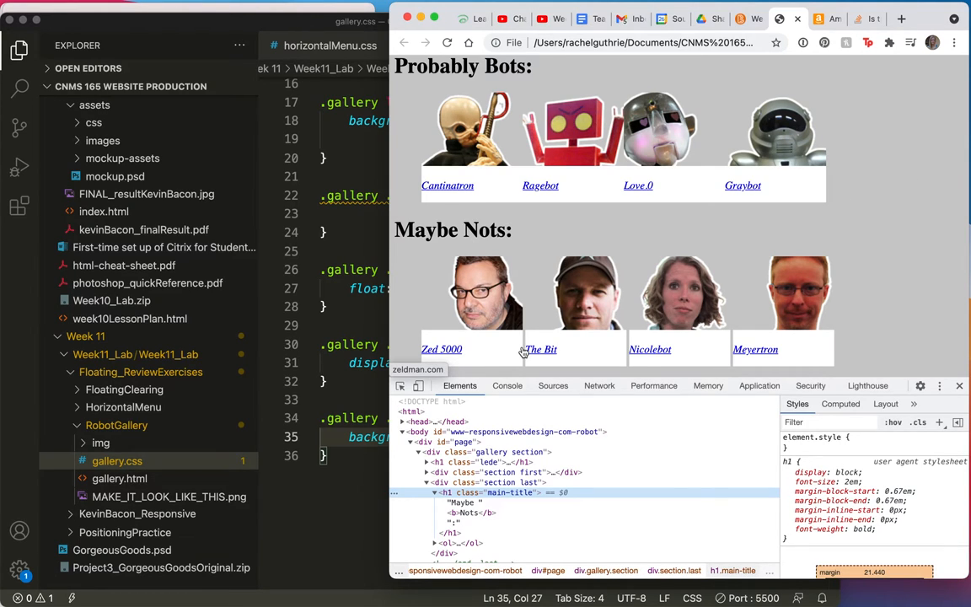
mouse_move(523, 294)
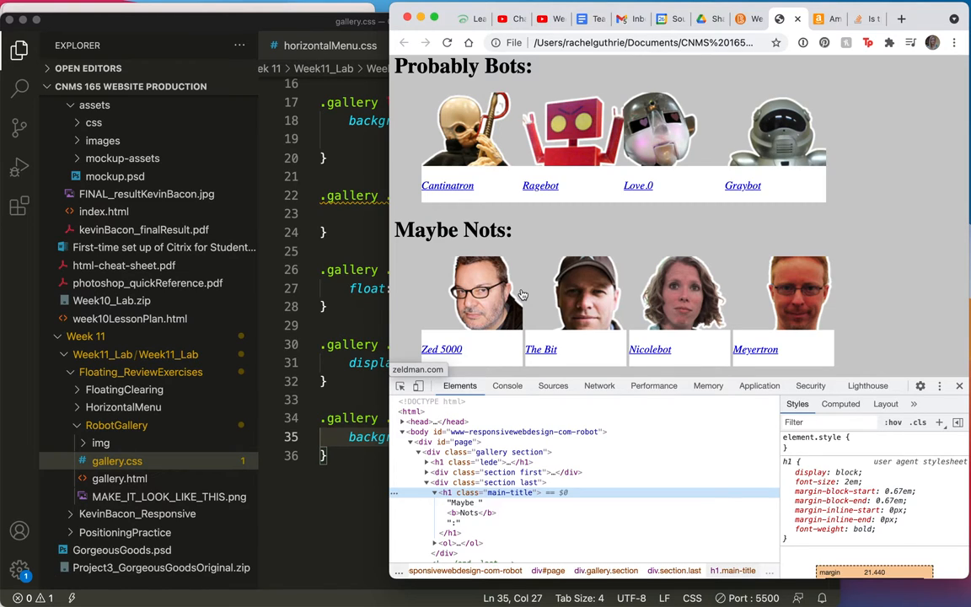
mouse_move(510, 330)
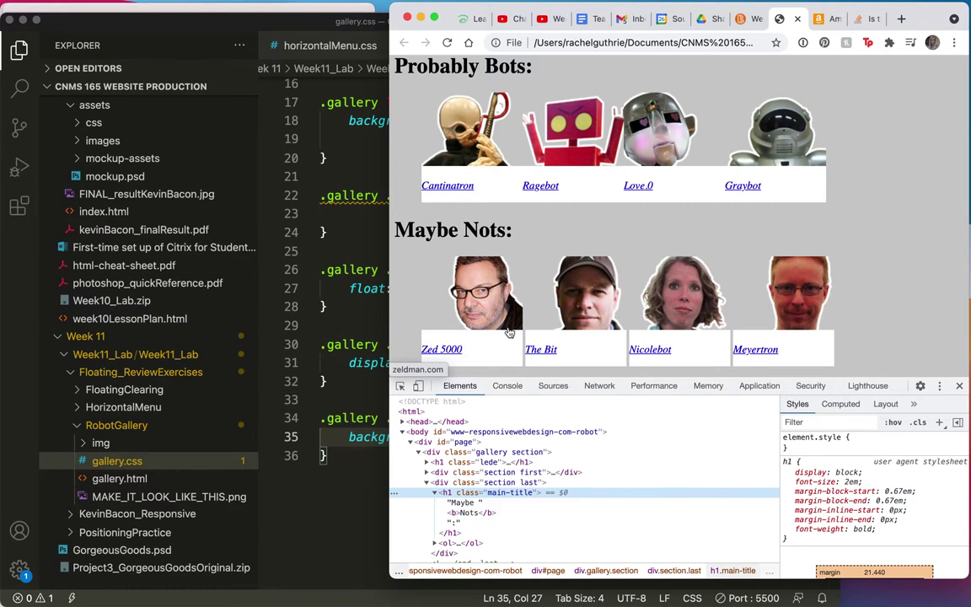
mouse_move(497, 347)
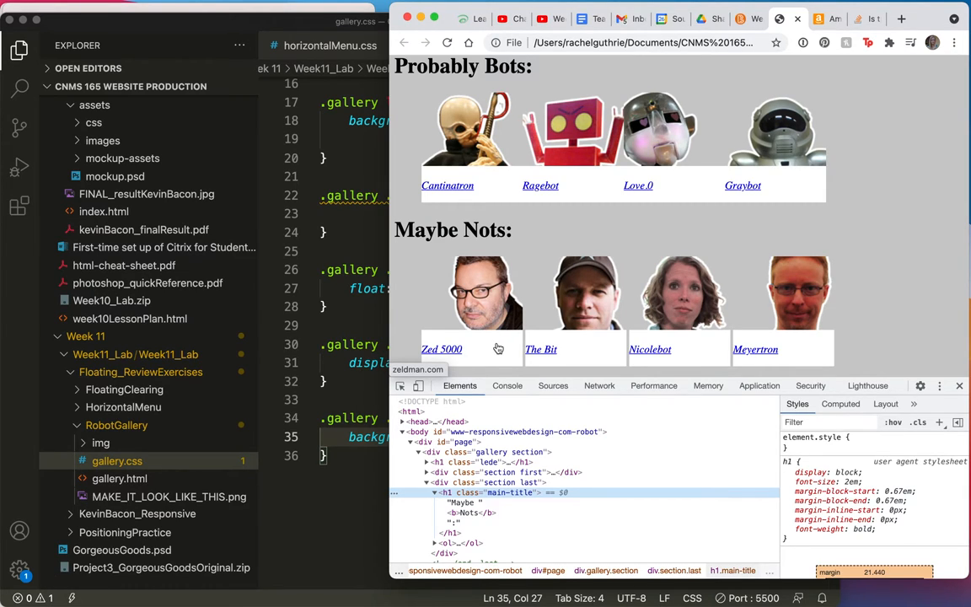
mouse_move(361, 232)
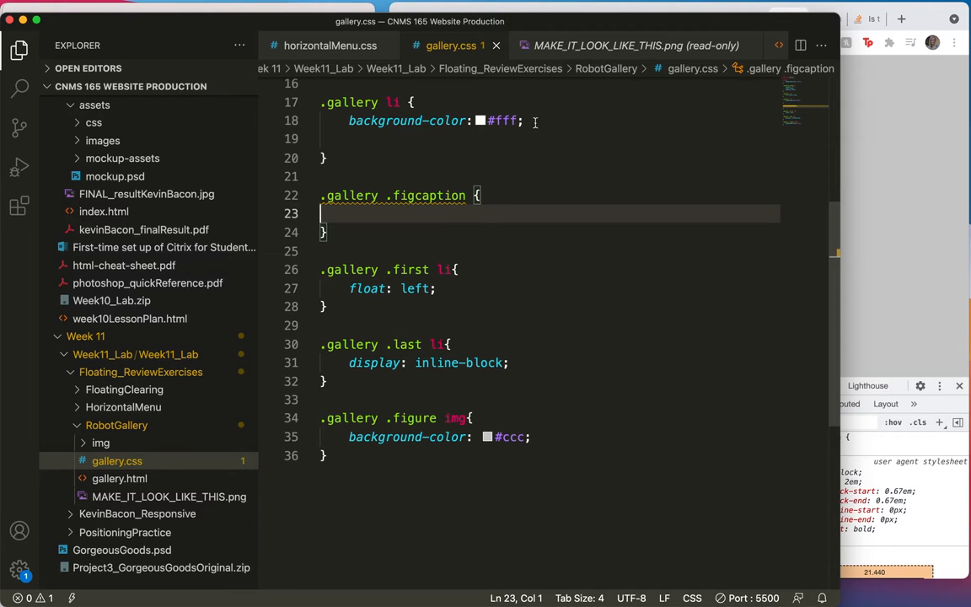
Add padding: .5em below background-color in the .gallery li rule.
text(p)
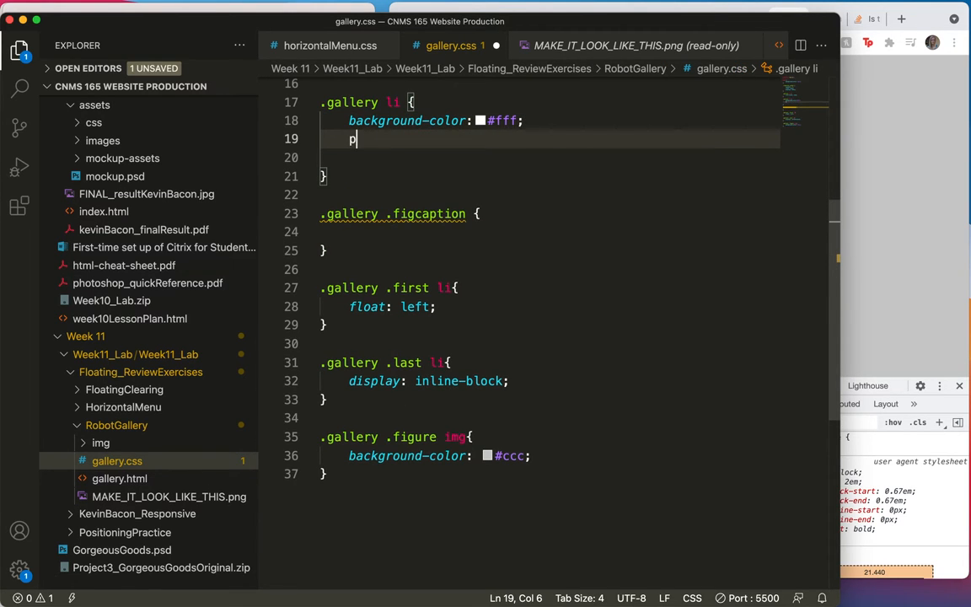
text(adding)
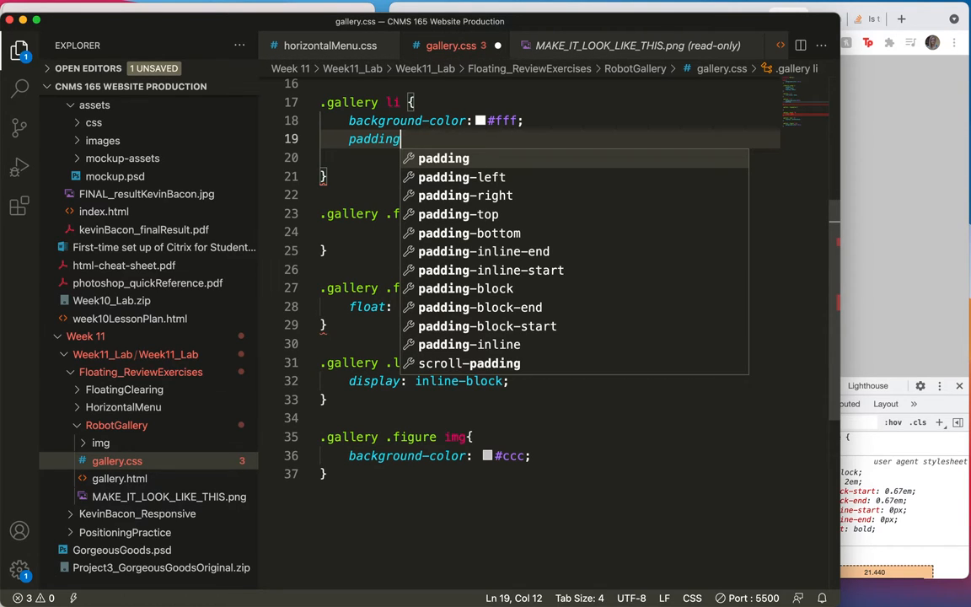
text(: .)
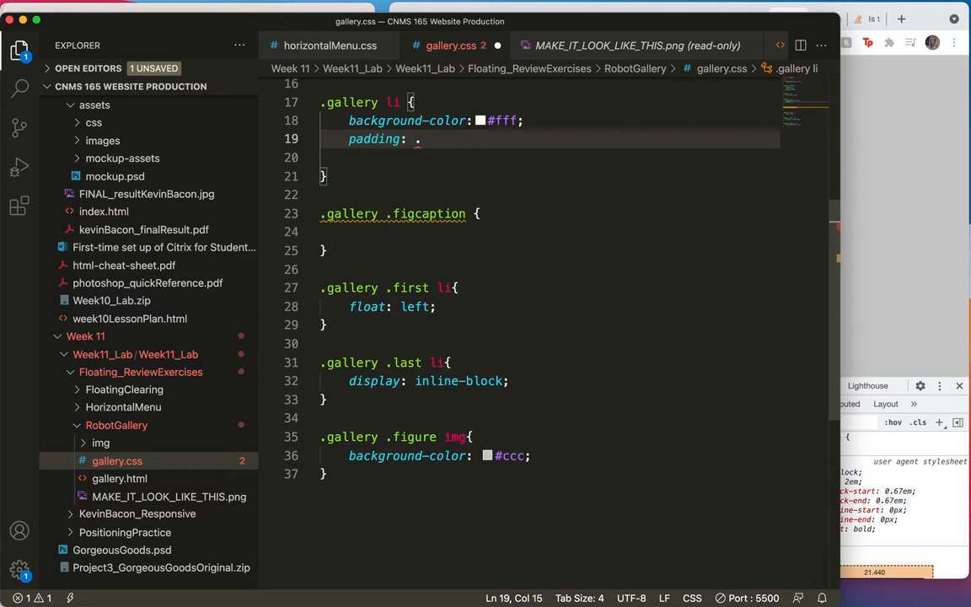
text(5em)
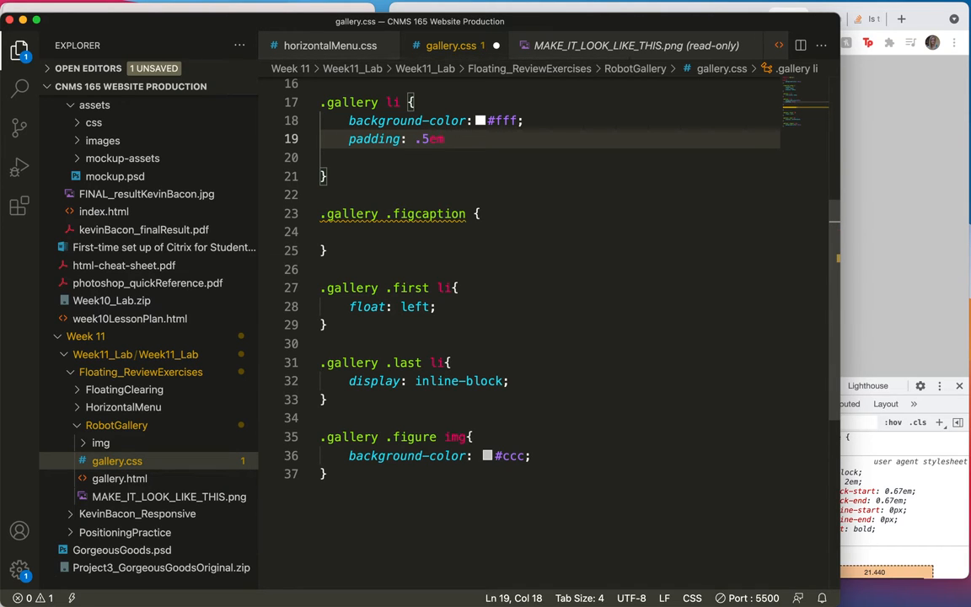
text(m)
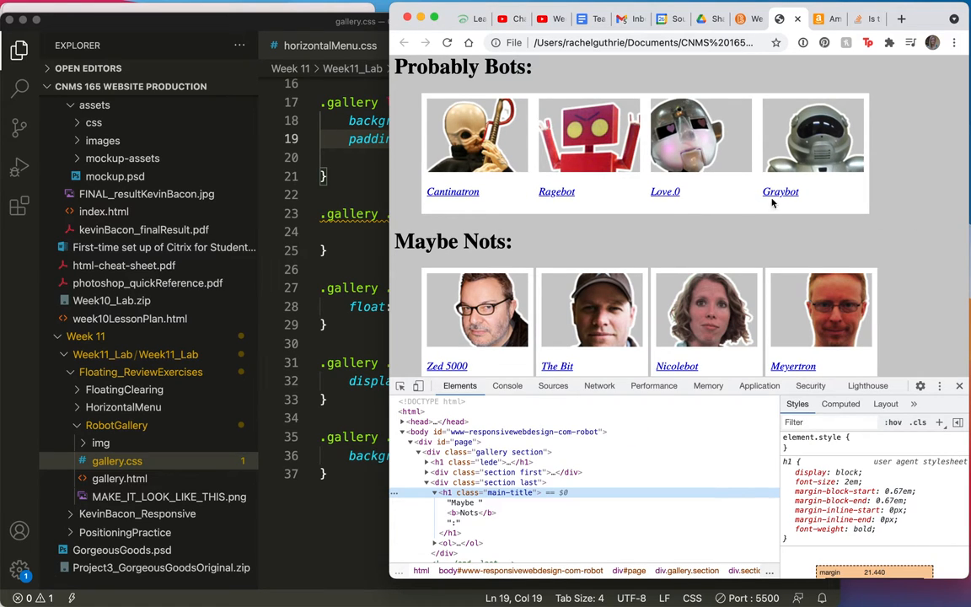
mouse_move(468, 306)
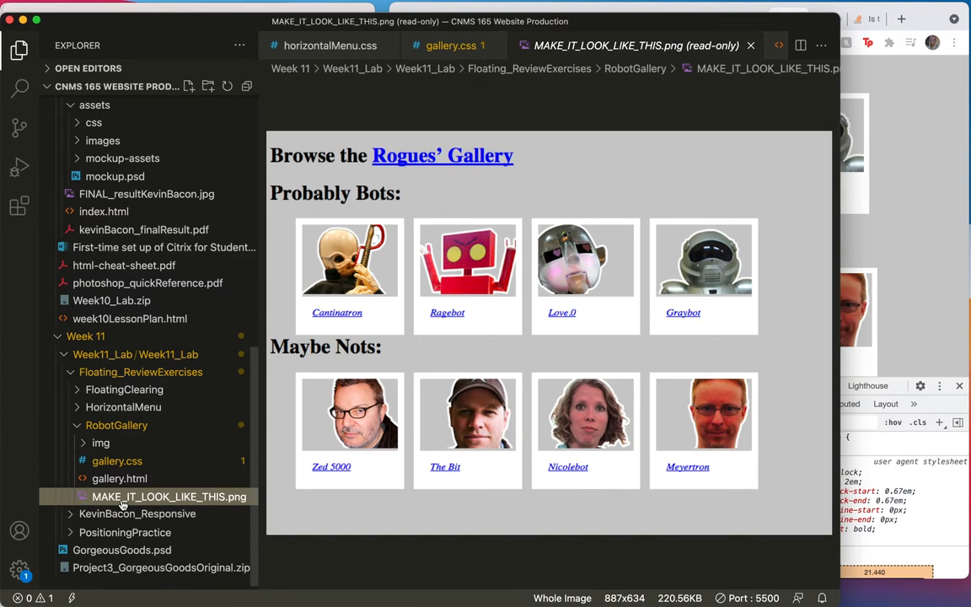
mouse_move(126, 496)
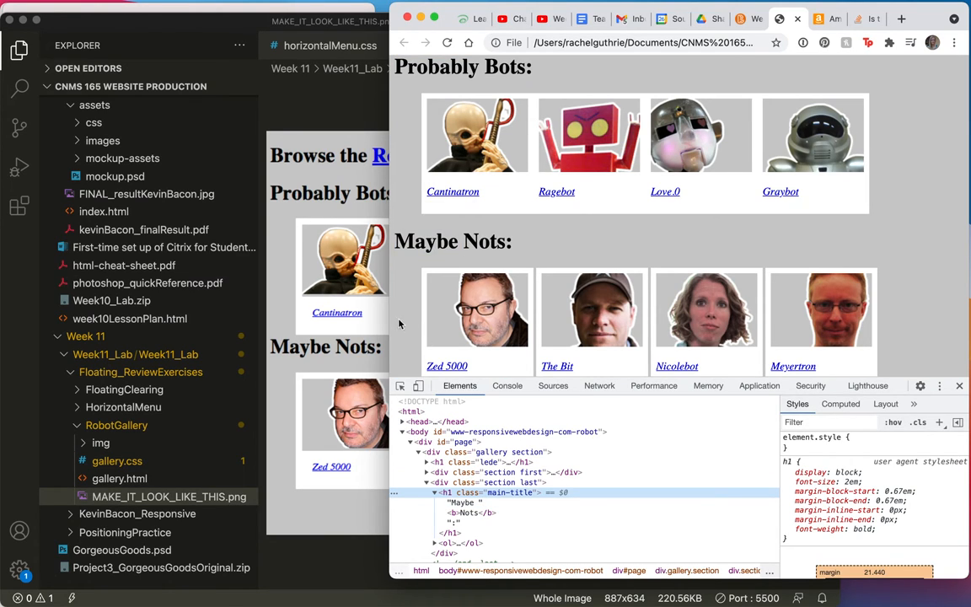
mouse_move(429, 320)
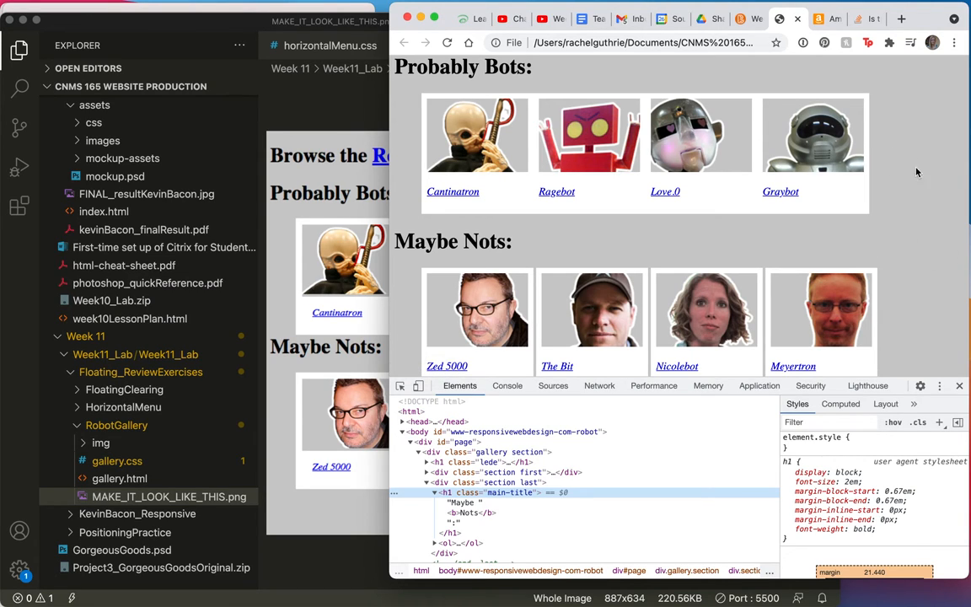
mouse_move(507, 394)
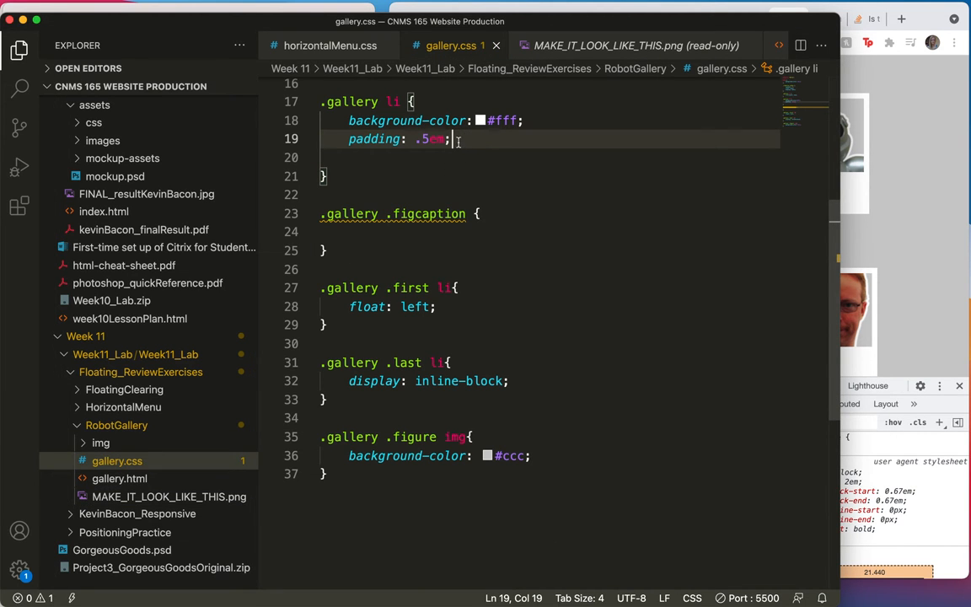
Add margin-right: 1em to the .gallery li rule.
text(margin)
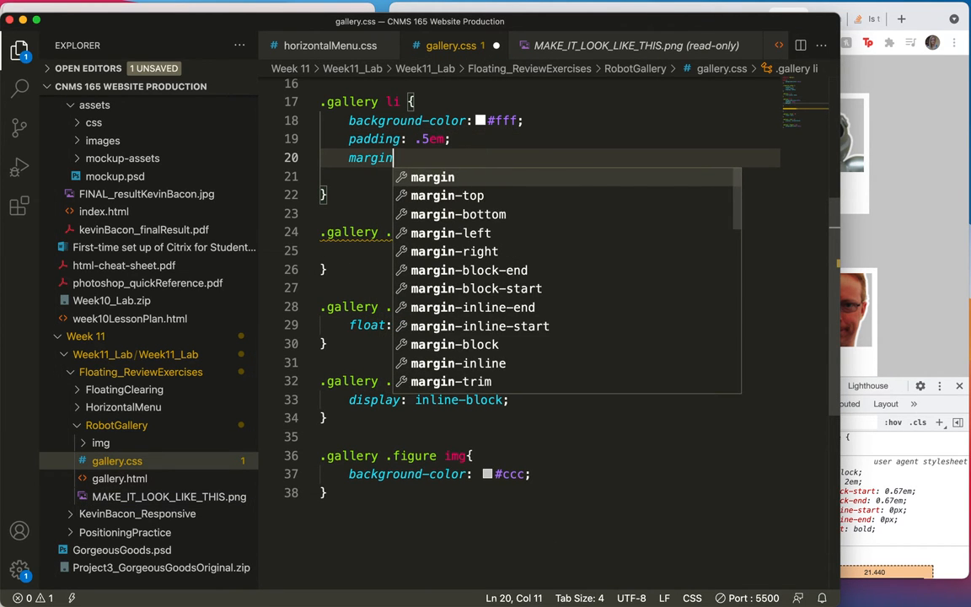
text(-)
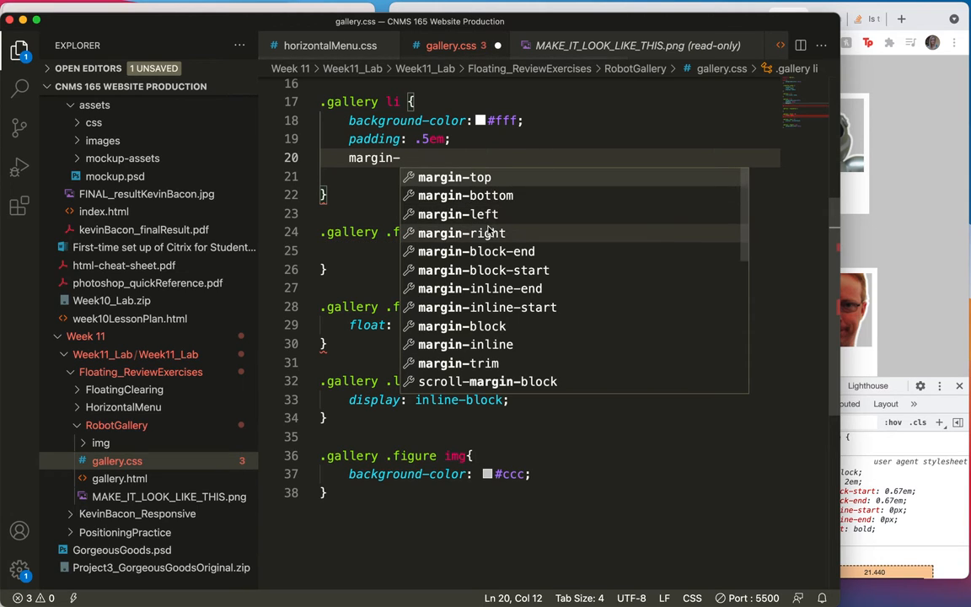
click(462, 233)
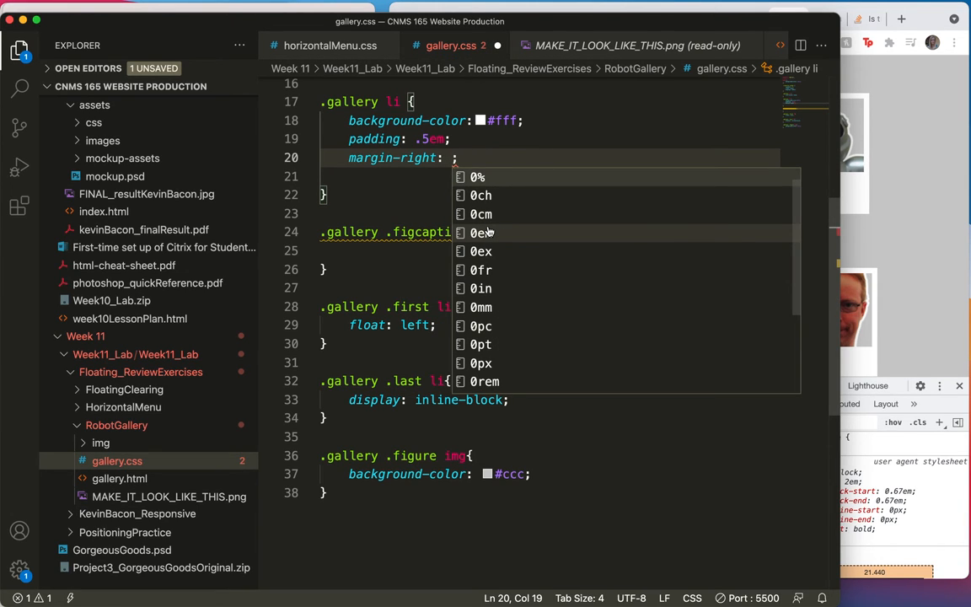
text(1)
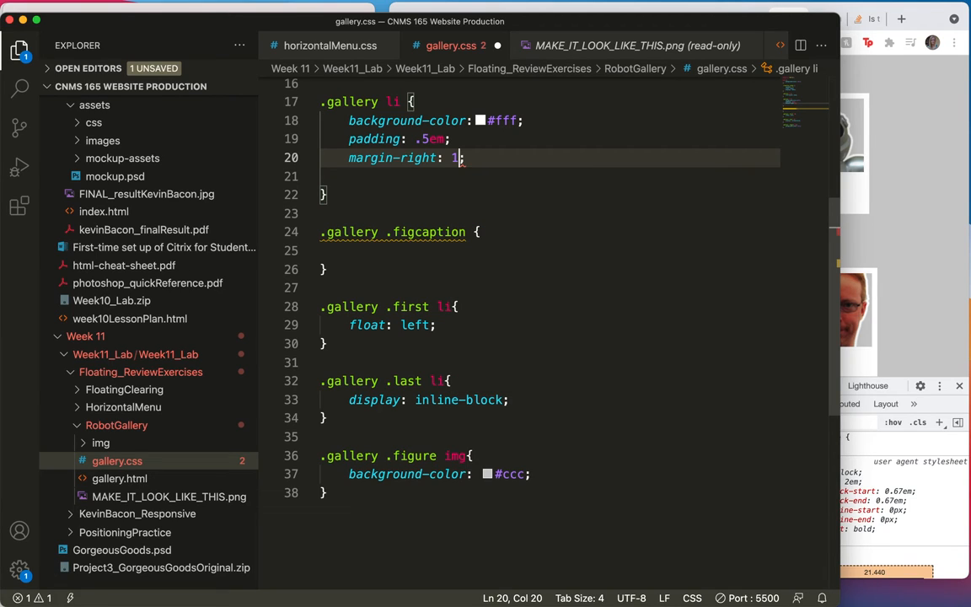
text(em)
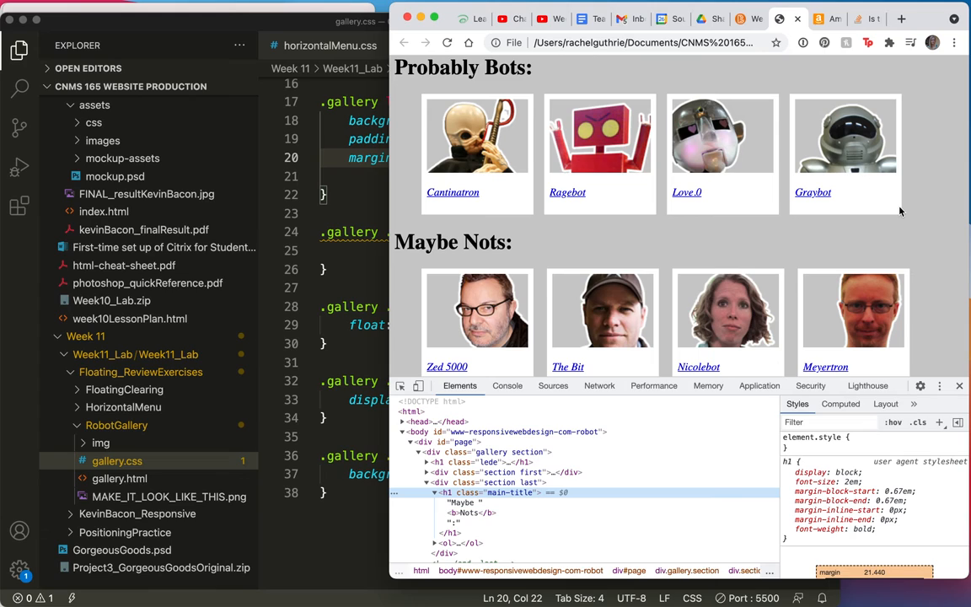
mouse_move(959, 386)
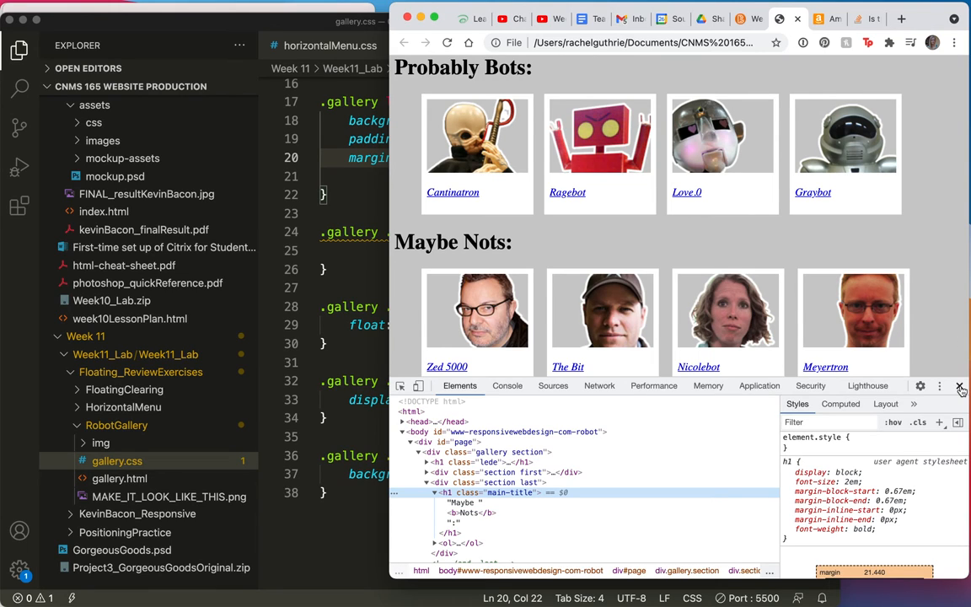
Close Chrome's DevTools panel to view the full Rogues' Gallery page.
click(958, 386)
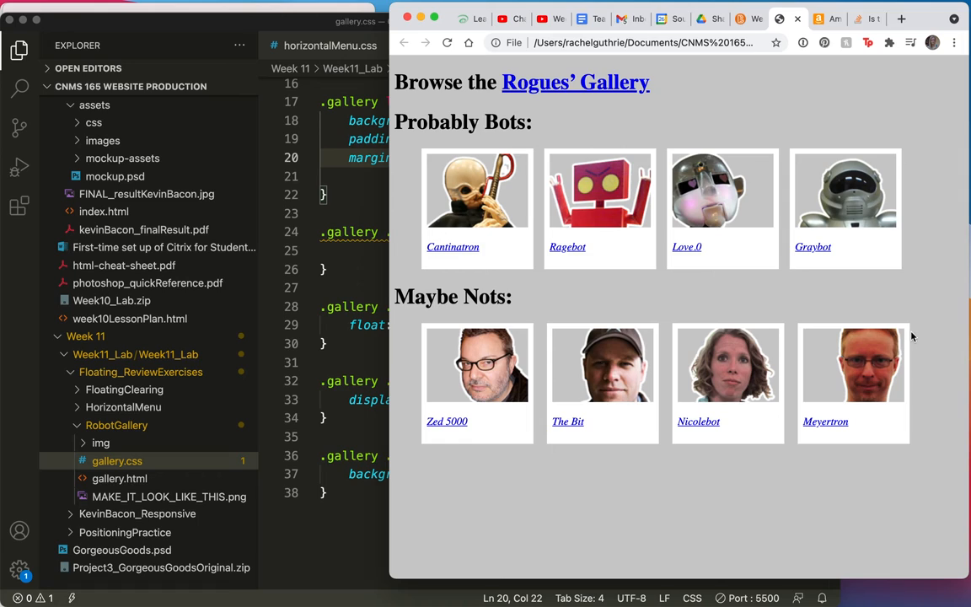
mouse_move(905, 263)
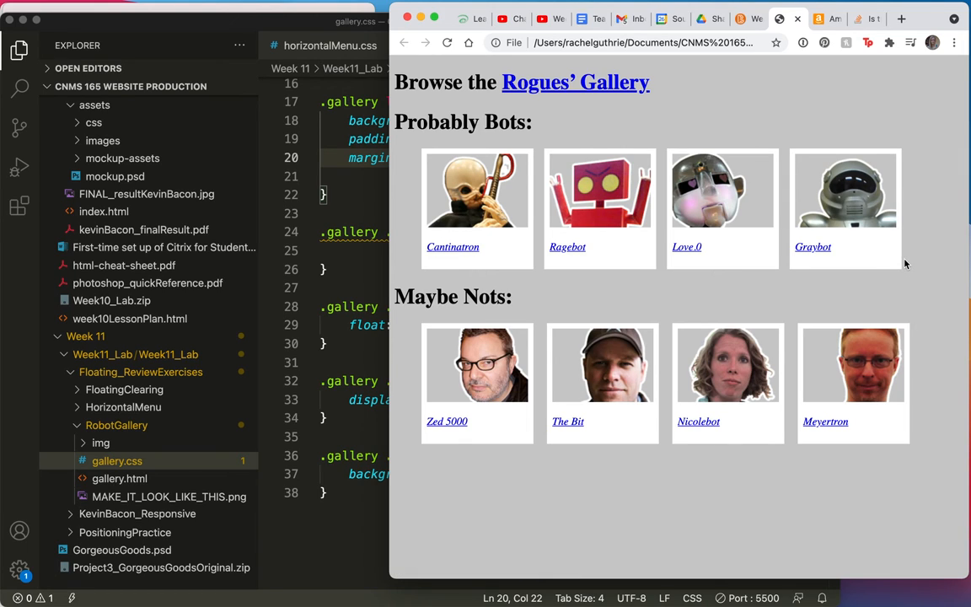
mouse_move(680, 366)
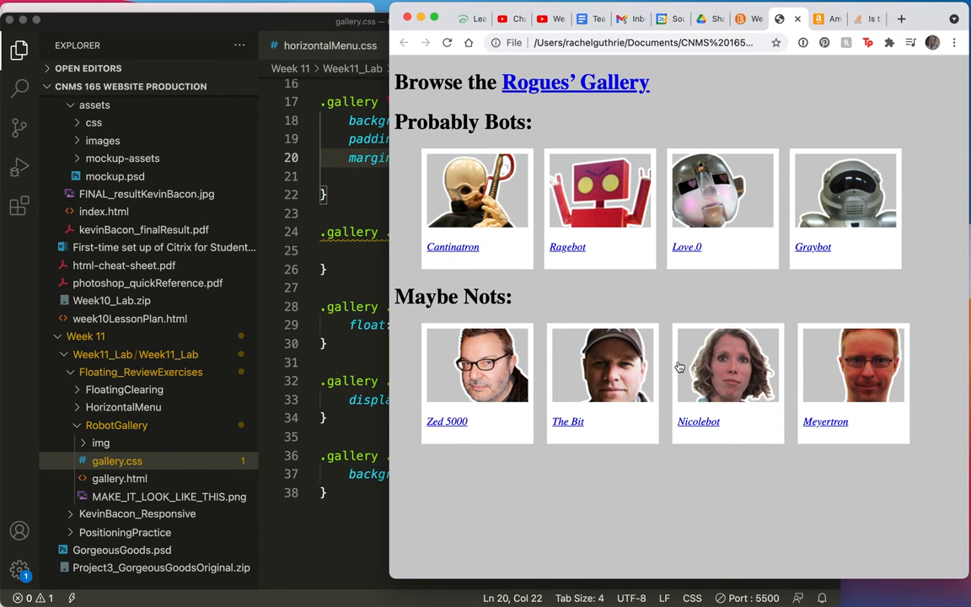
mouse_move(539, 378)
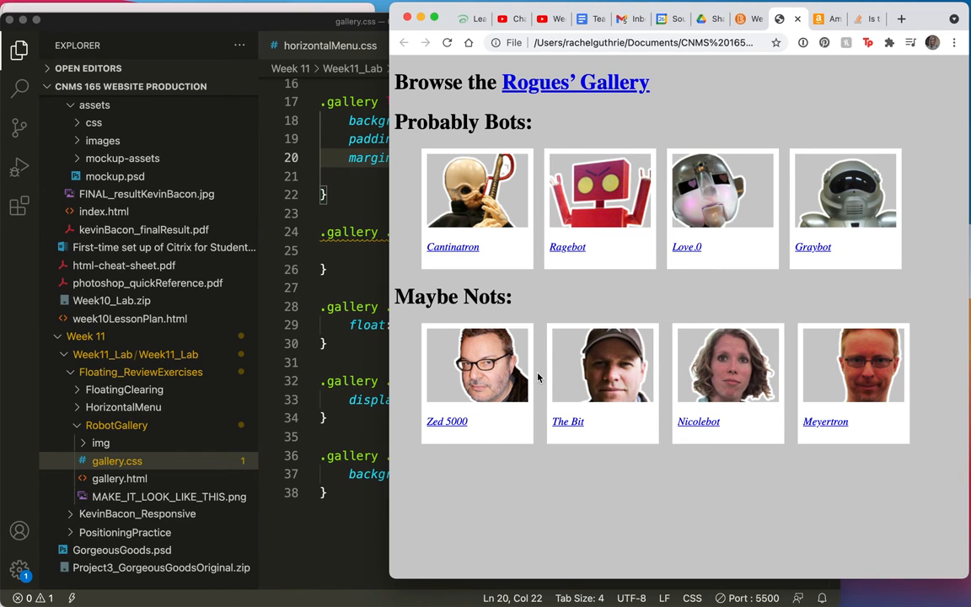
mouse_move(622, 298)
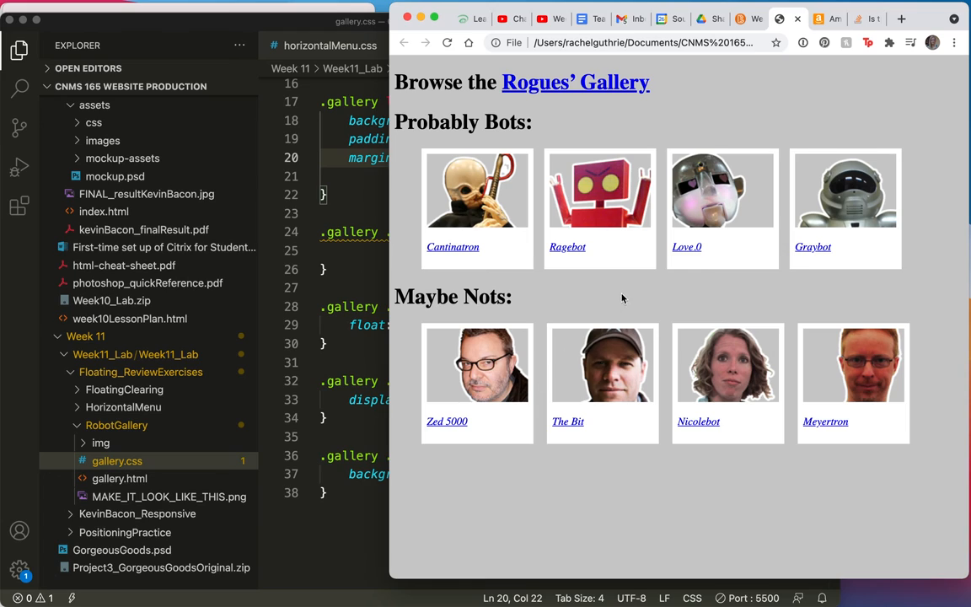
mouse_move(558, 311)
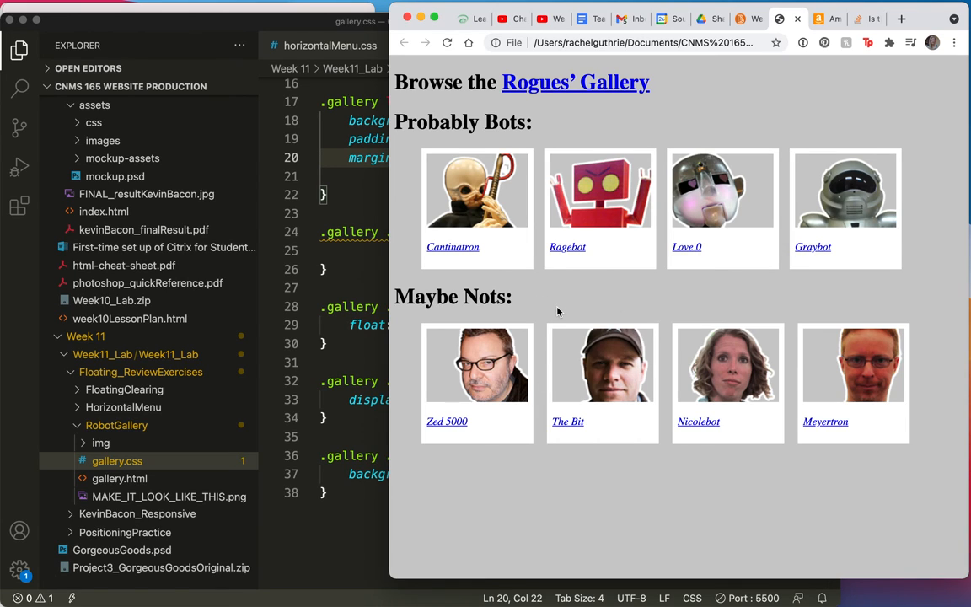